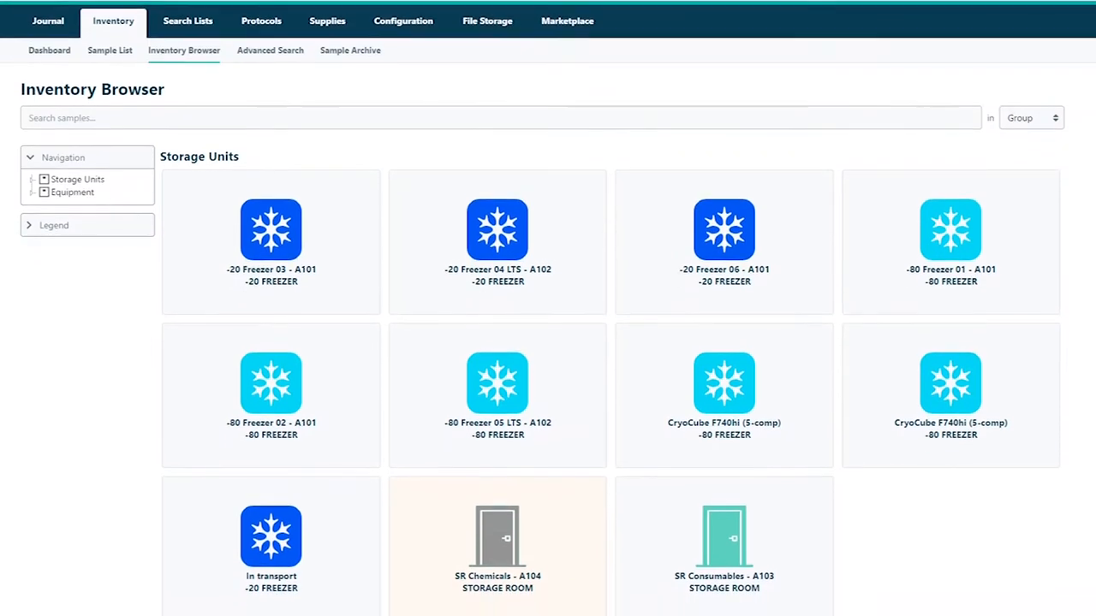
Open the CryoCube F740hi (5-comp) freezer from Storage Units in the Navigation tree
scroll("down", 3)
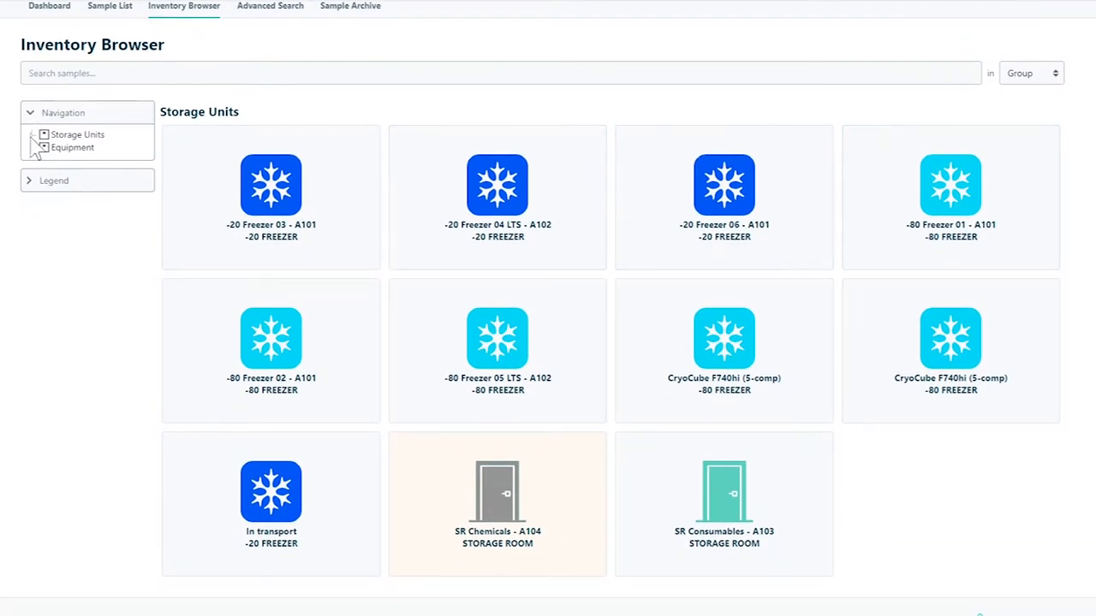
left_click(43, 135)
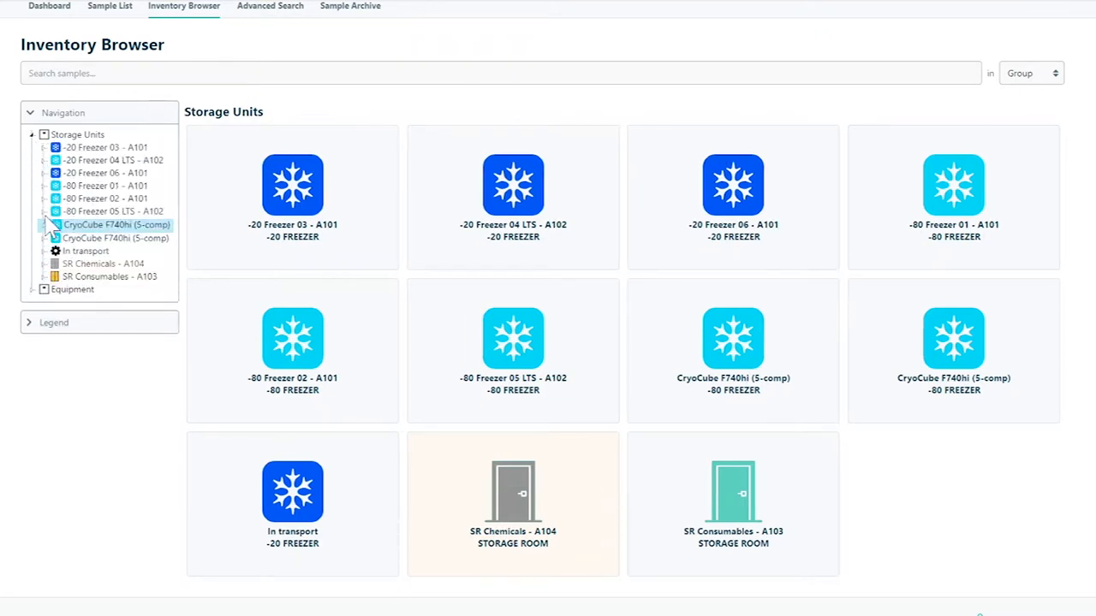
left_click(45, 224)
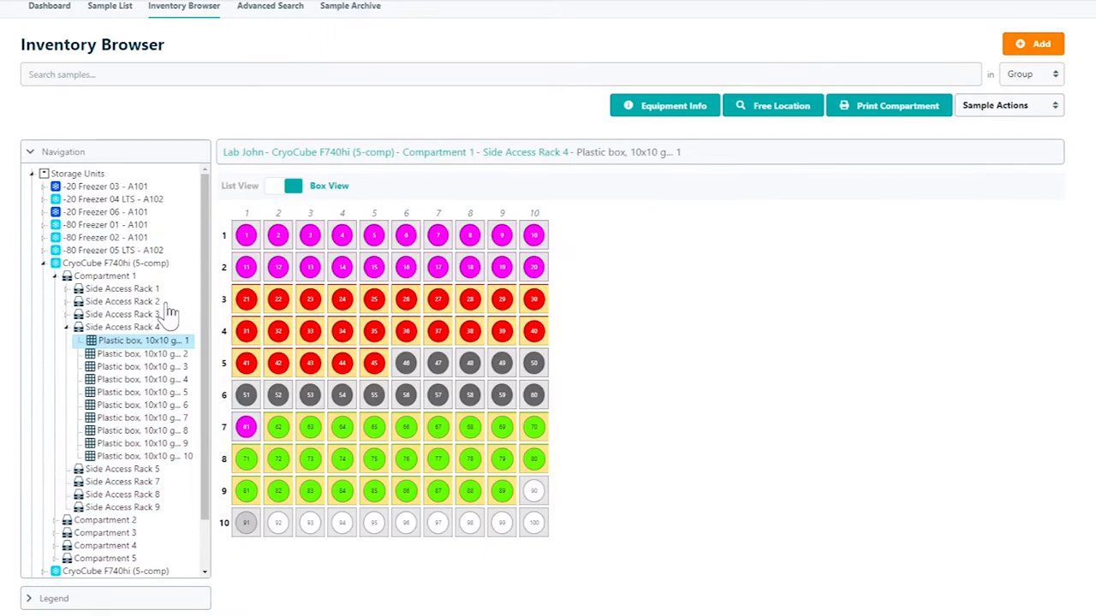
mouse_move(702, 297)
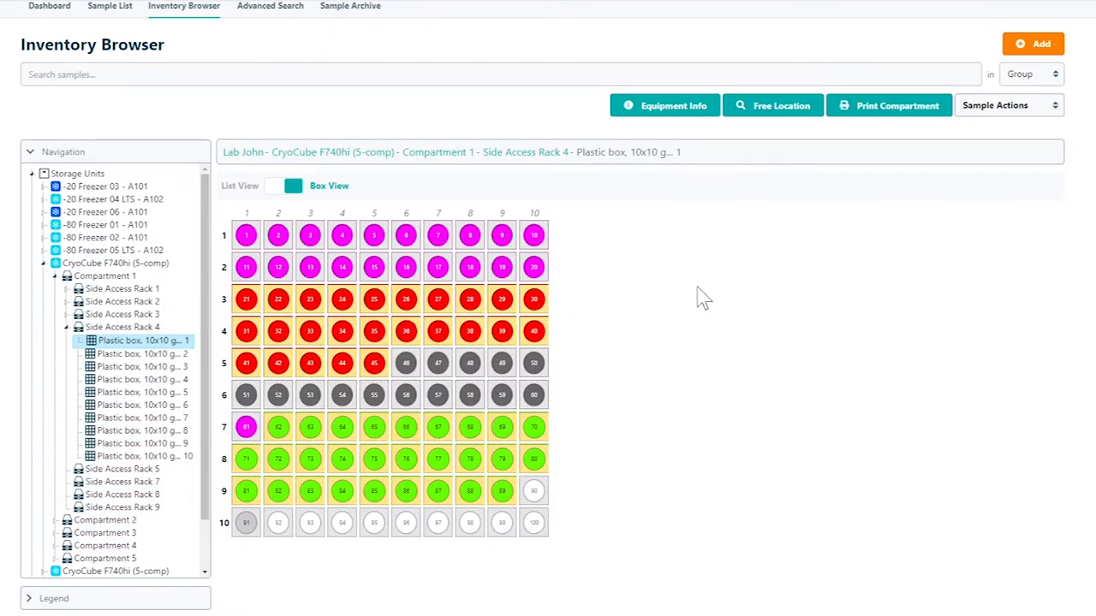
mouse_move(711, 302)
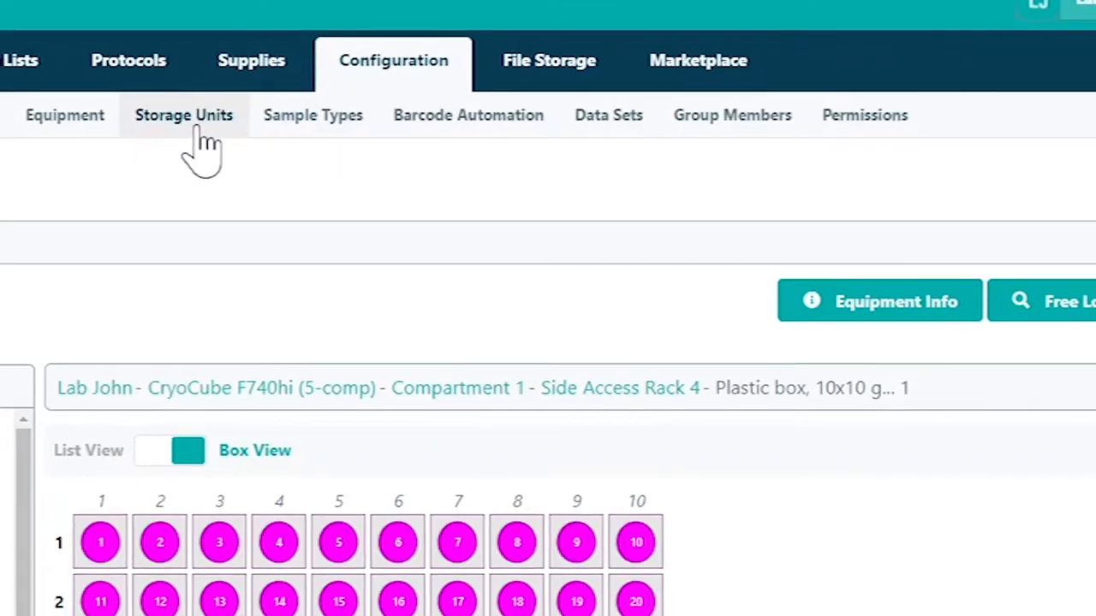
Start adding a new storage unit from the Configuration Storage Units list
left_click(183, 114)
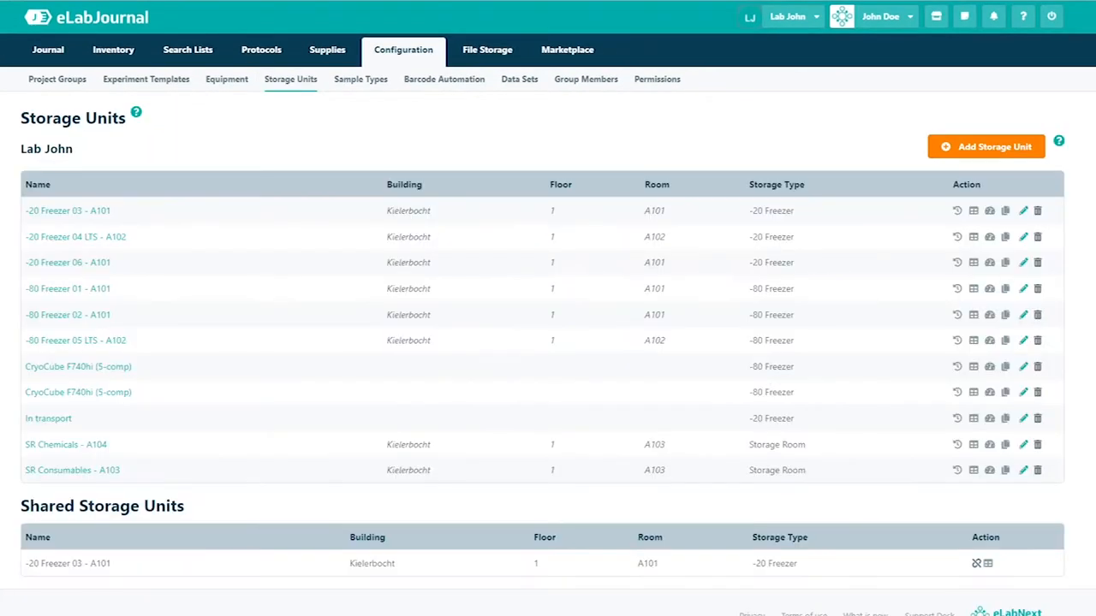
mouse_move(1083, 477)
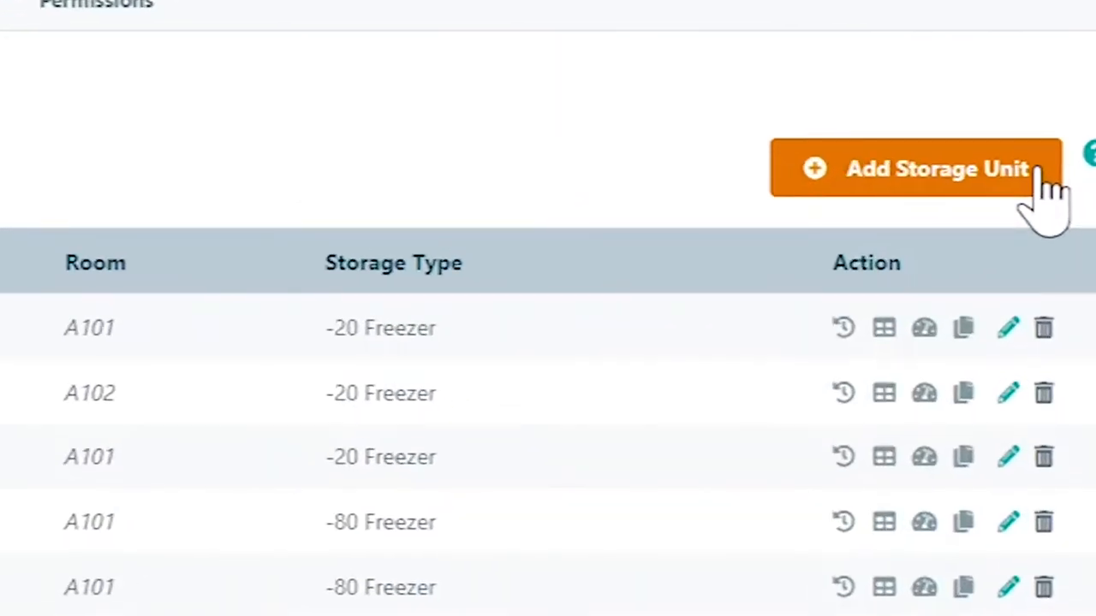
left_click(915, 169)
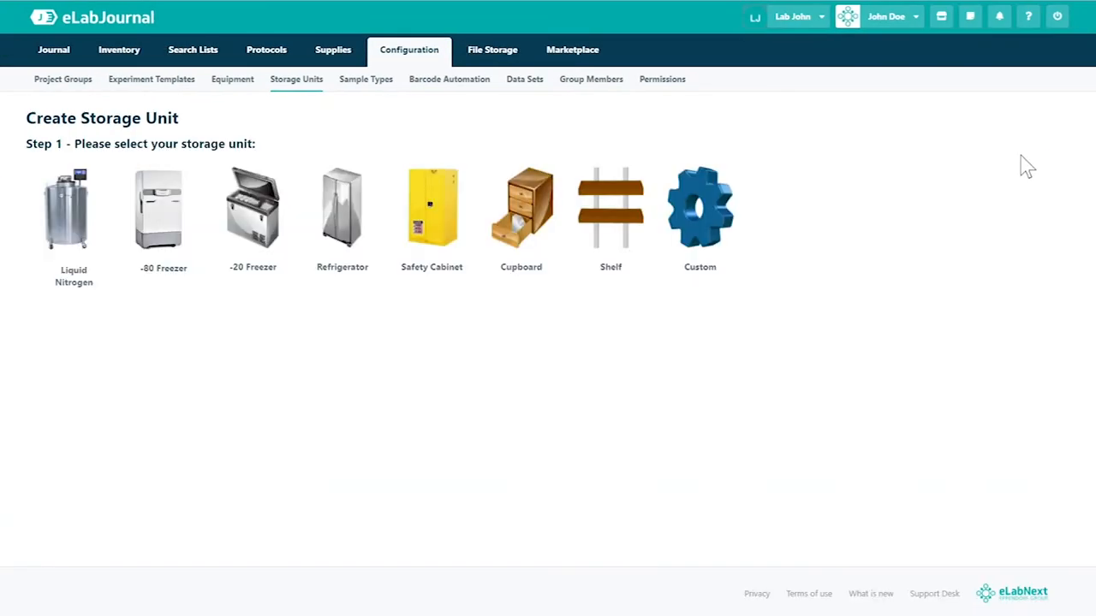
mouse_move(609, 431)
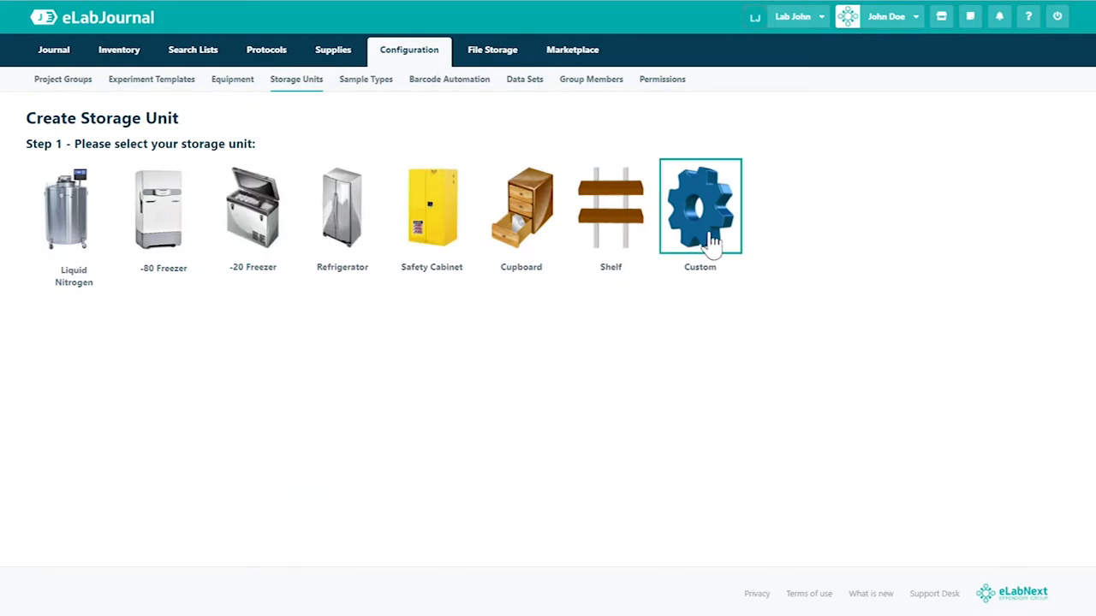
Create a custom unit 'CryoCube F740hi (5-comp)' with storage type -80 Freezer
left_click(700, 205)
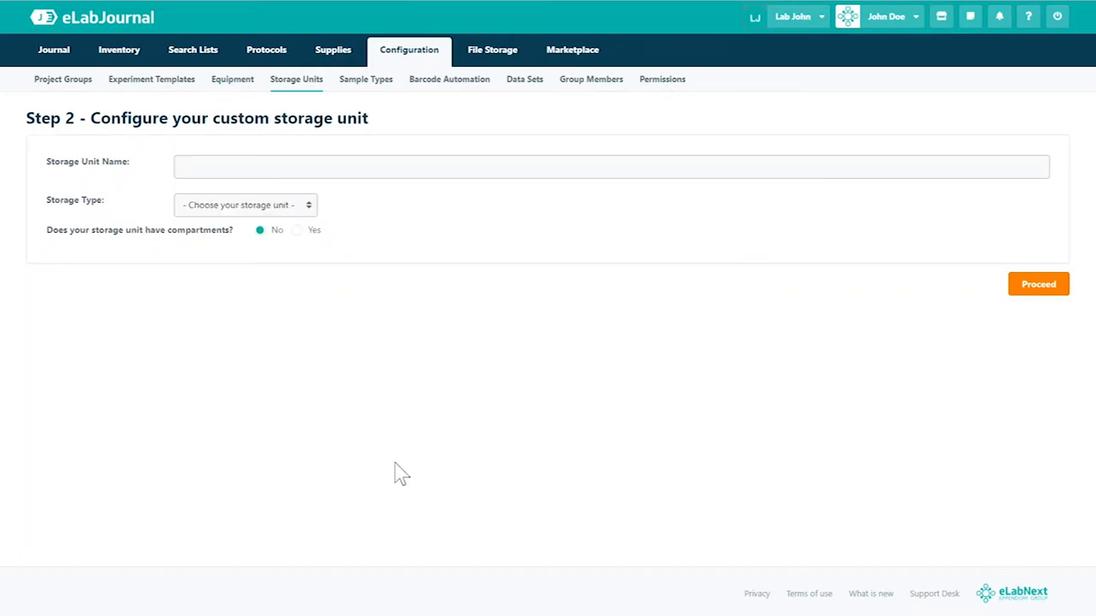
type("CryoCube F740hi (5-comp)")
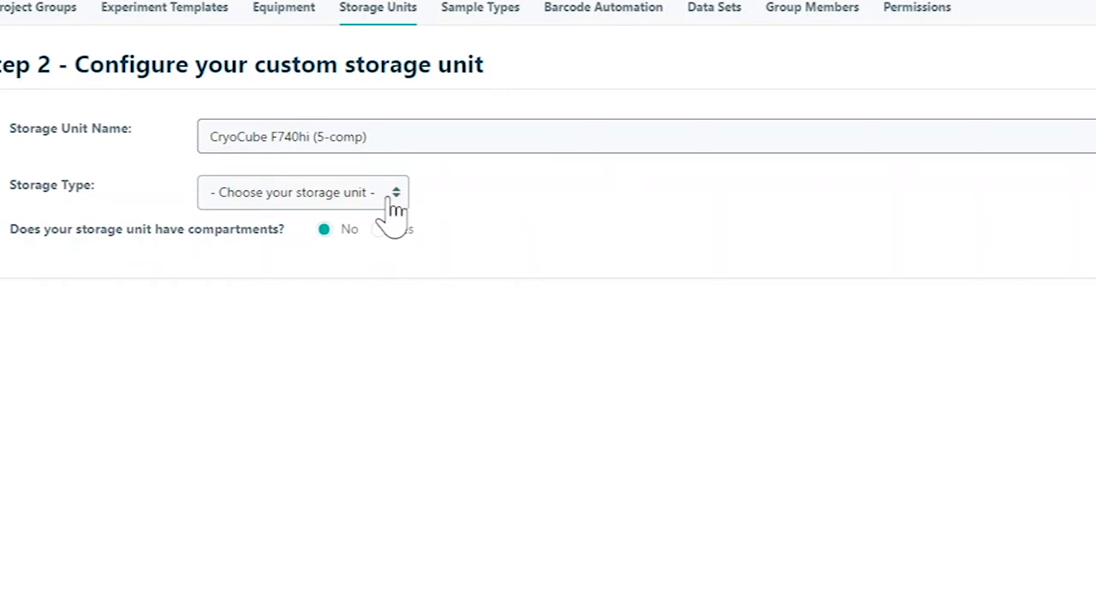
left_click(302, 192)
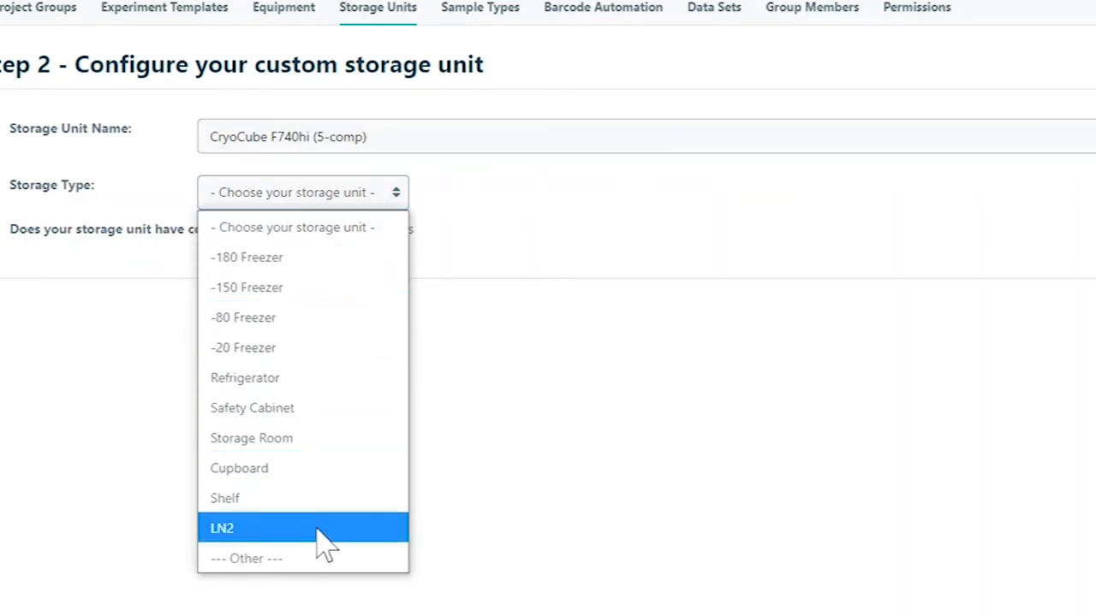
left_click(246, 558)
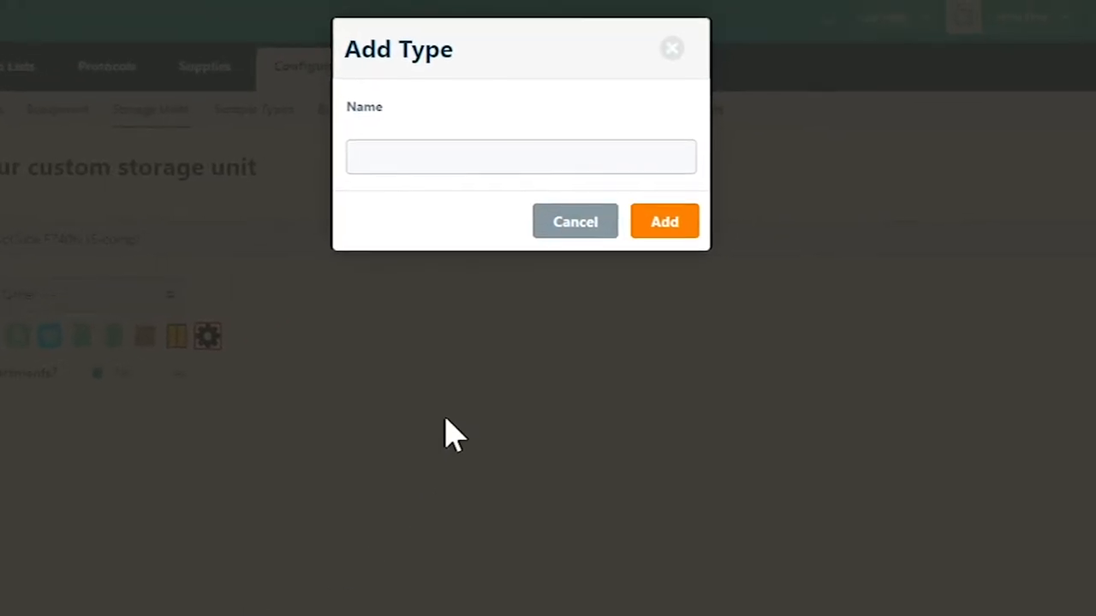
left_click(520, 156)
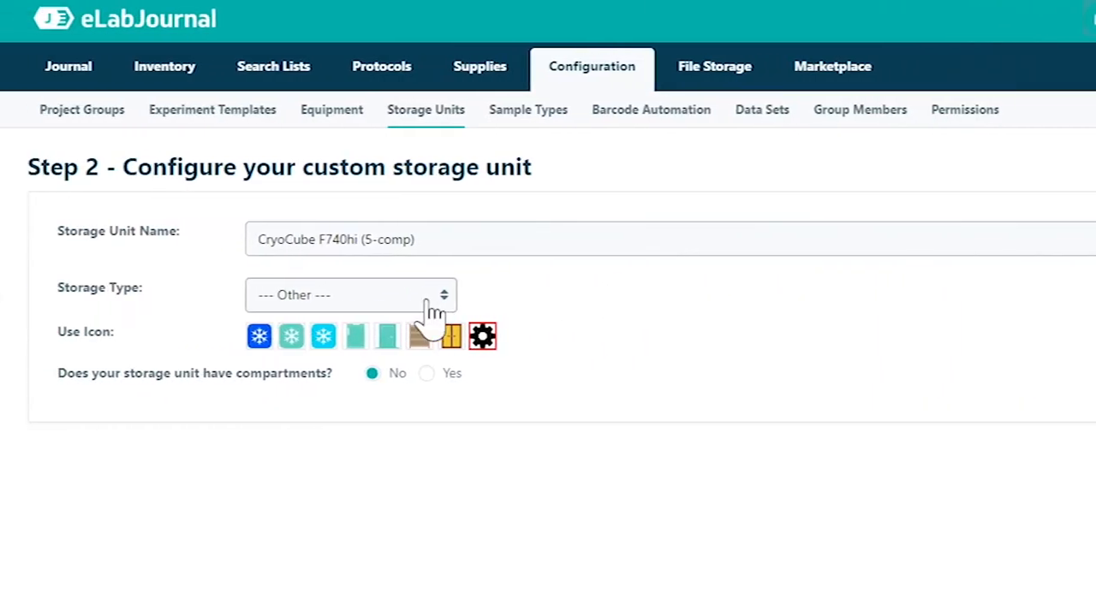
left_click(351, 294)
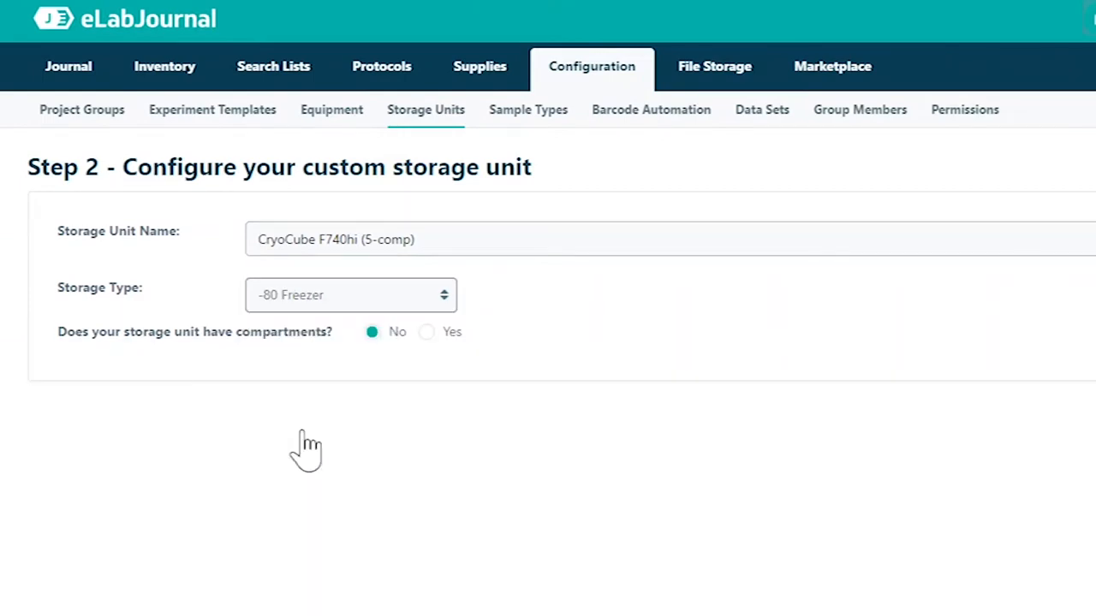
mouse_move(428, 346)
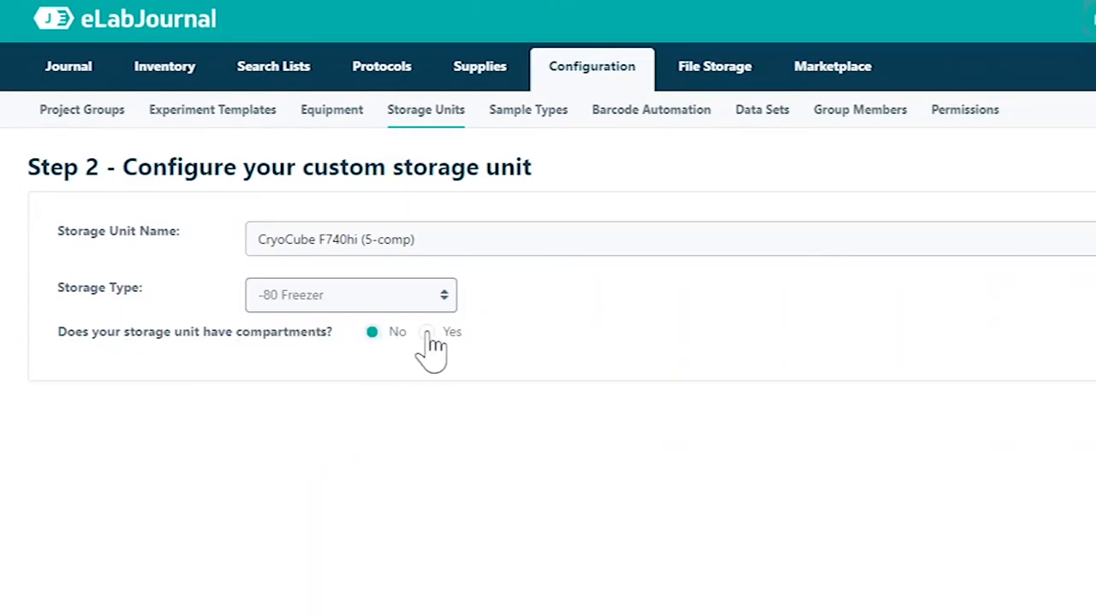
Enable compartments and make level 2 a custom 'Compartment' type
left_click(427, 332)
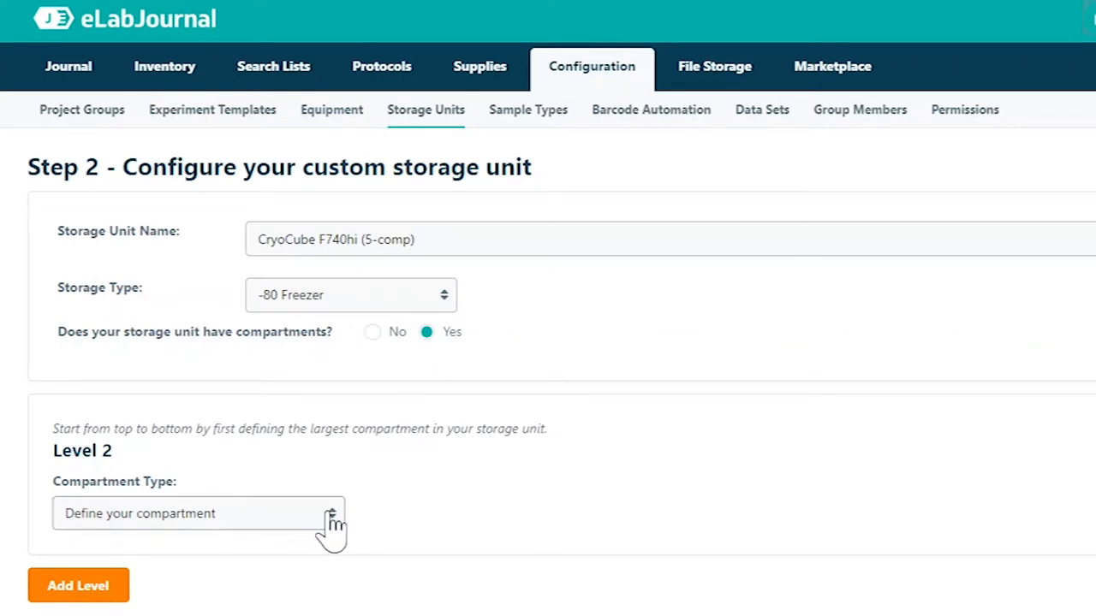
left_click(197, 513)
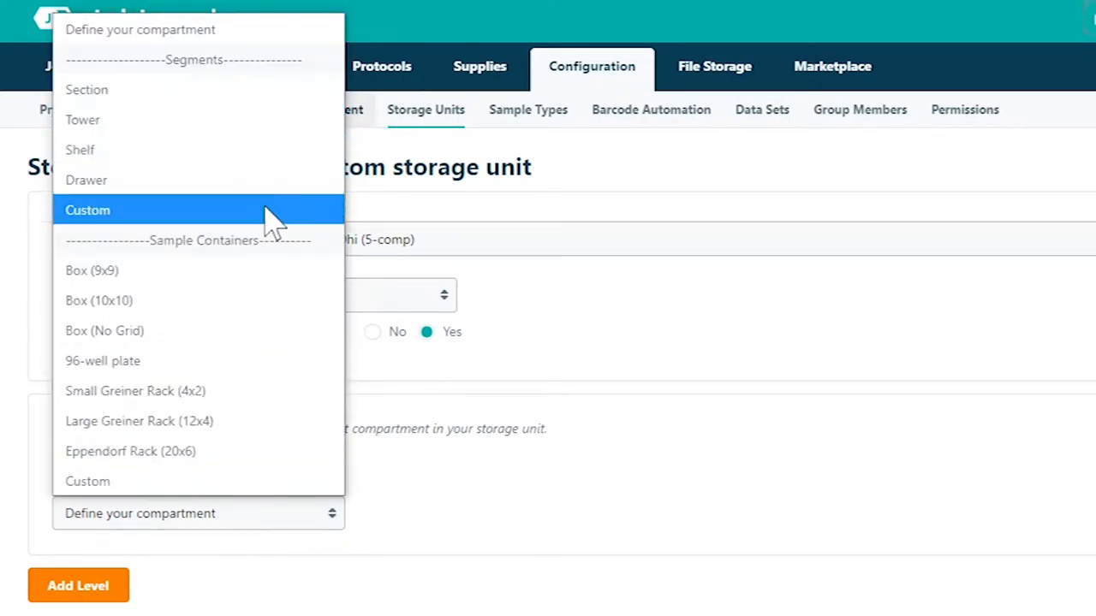
left_click(87, 210)
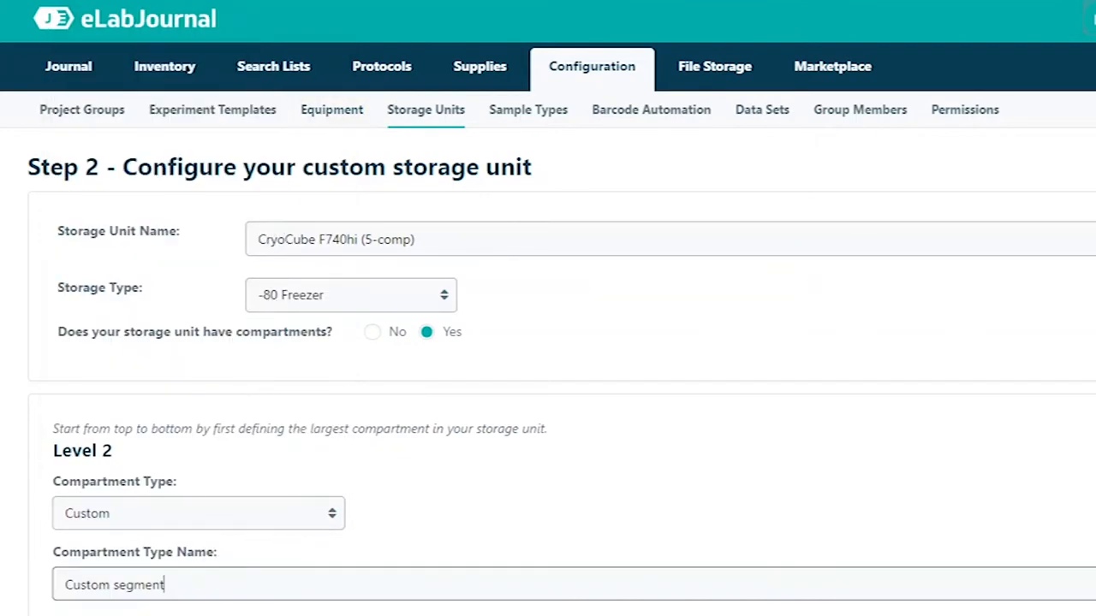
type("Compart")
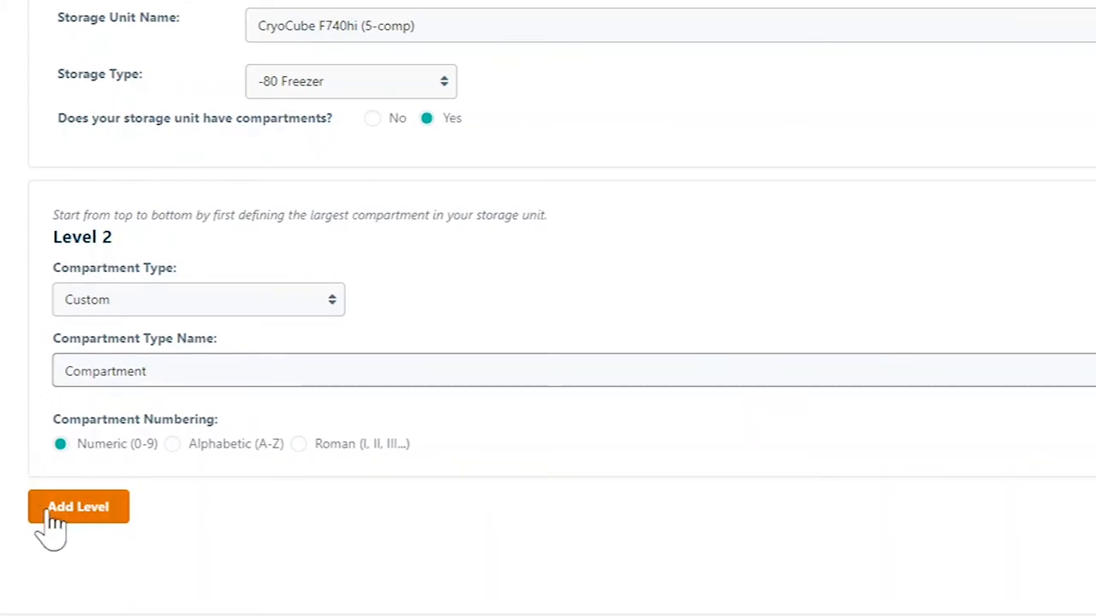
Add level 3 as custom 'Side Access Rack' with alphabetic numbering, then add level 4
left_click(78, 506)
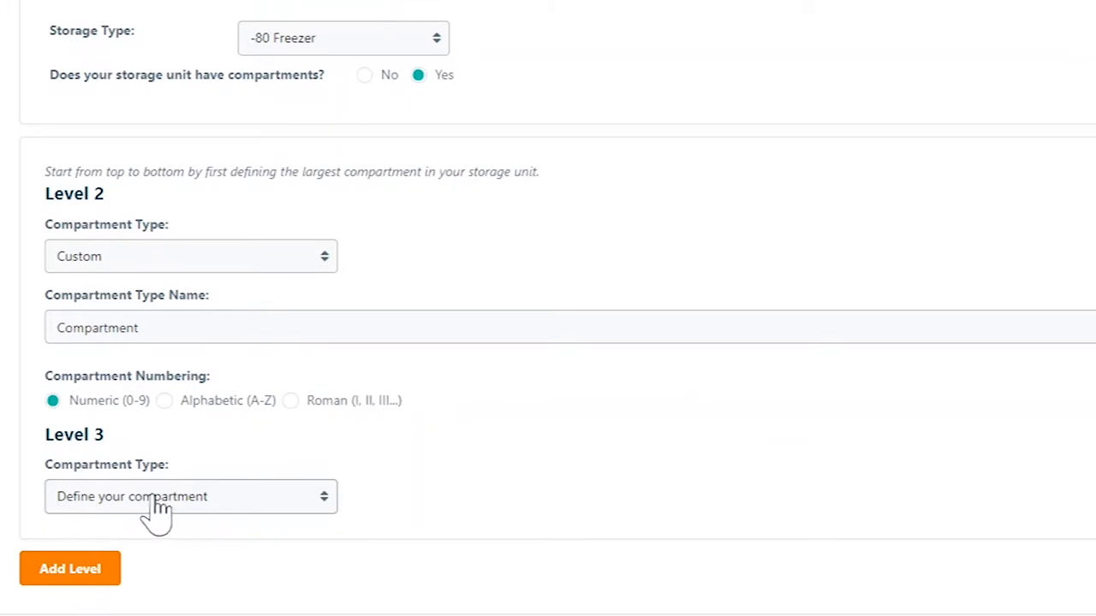
left_click(190, 496)
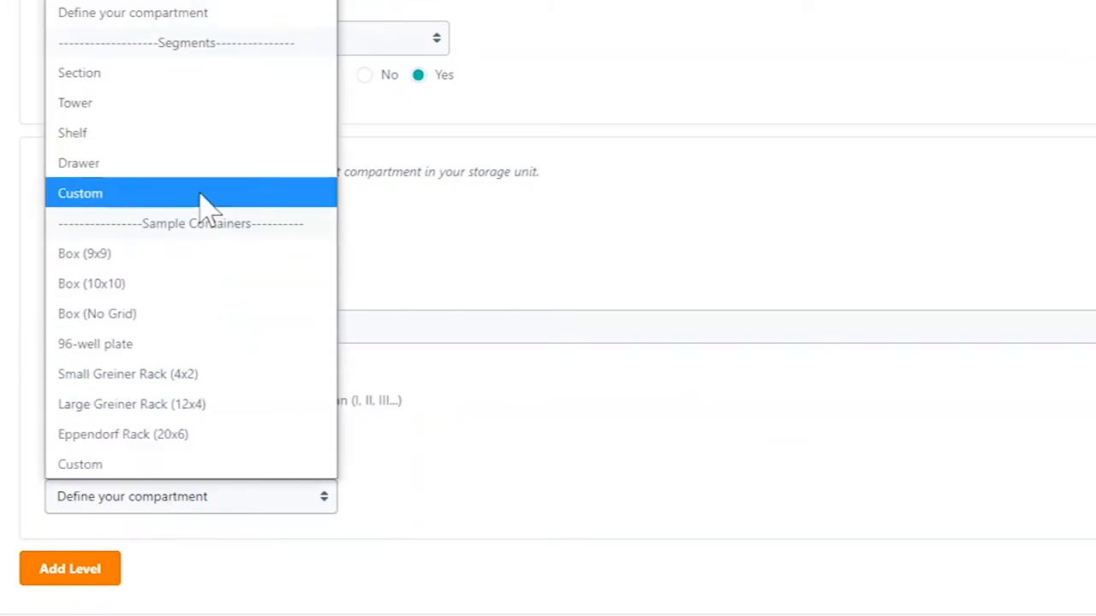
left_click(80, 193)
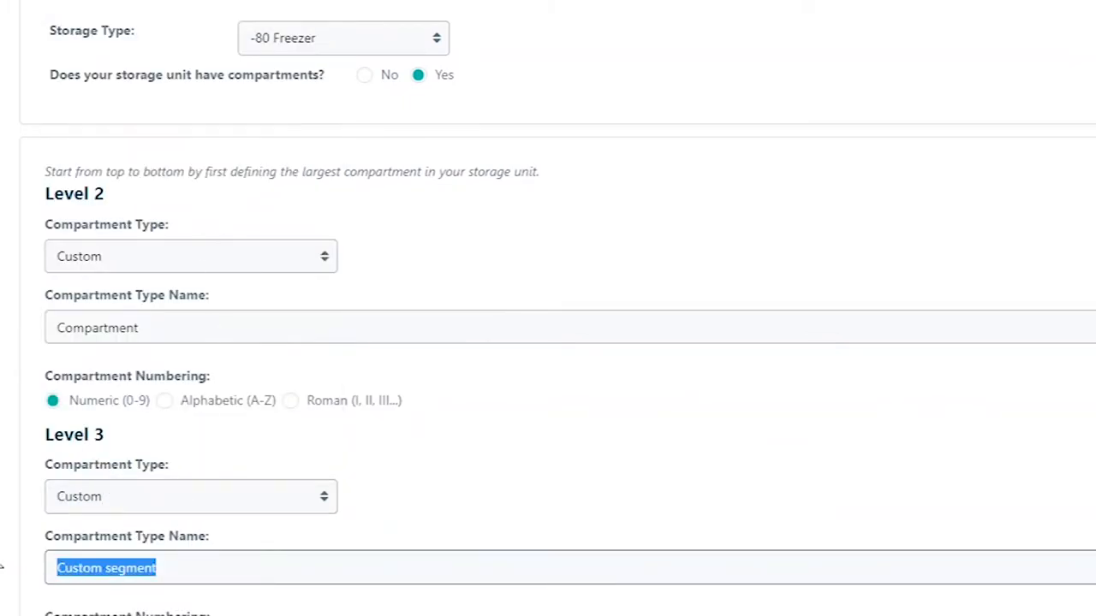
type("Side Access Rack")
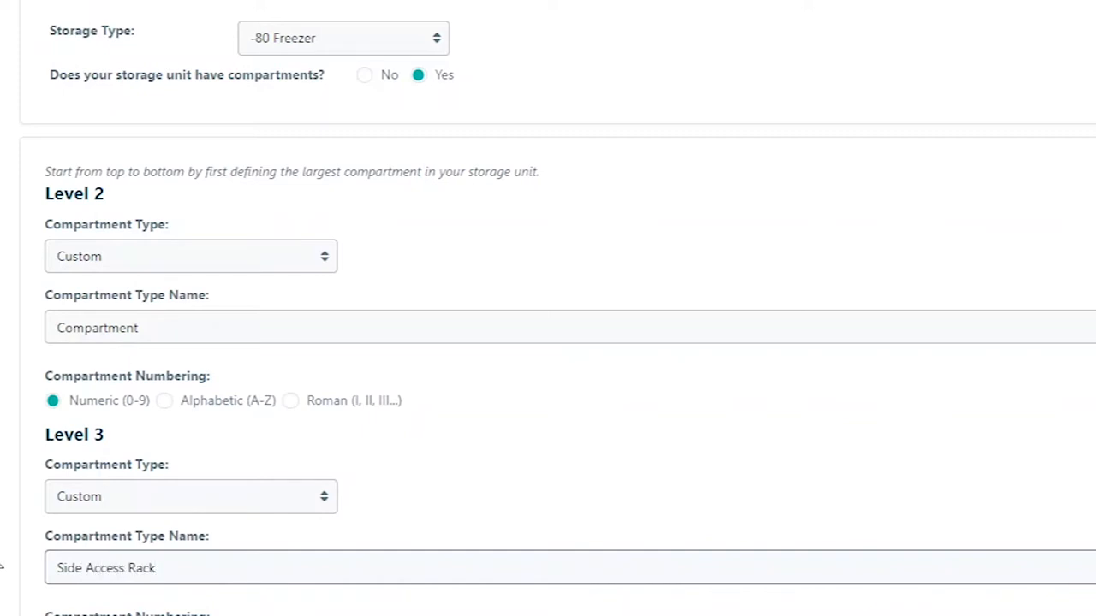
scroll("down", 3)
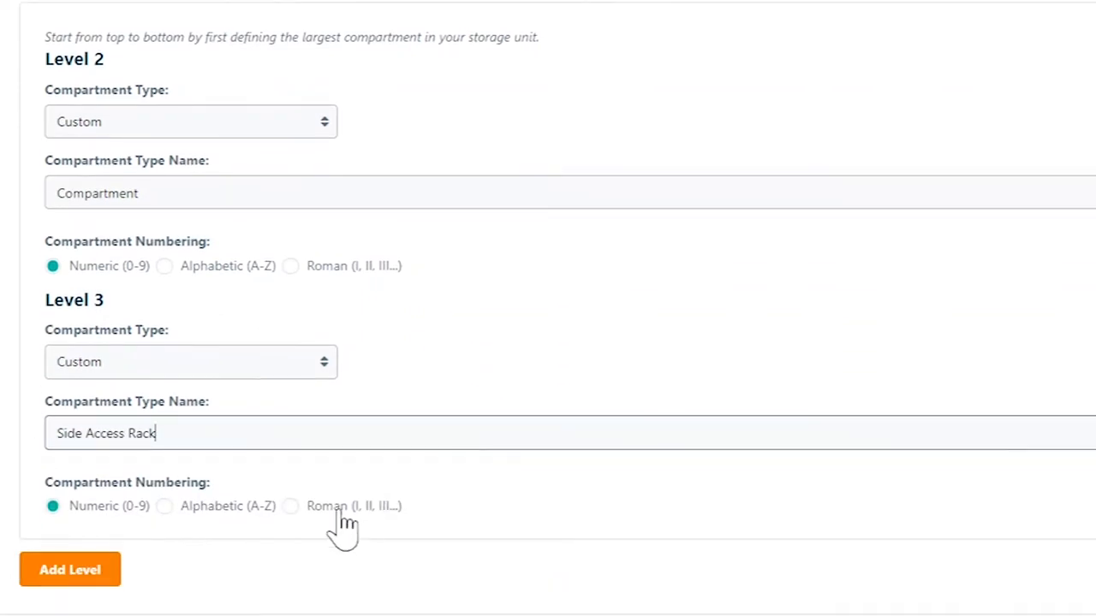
left_click(164, 506)
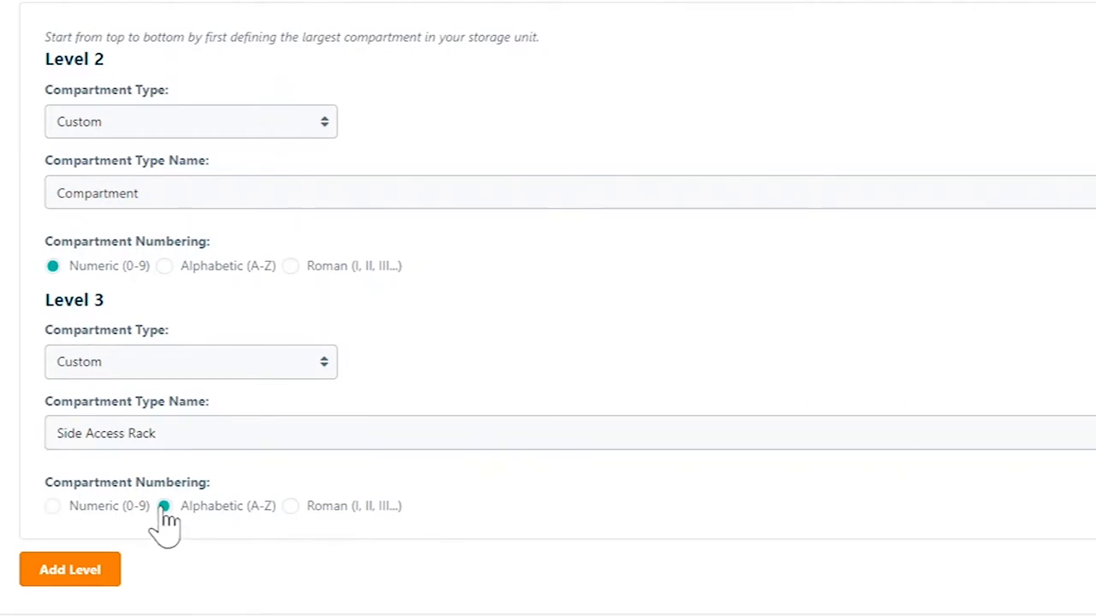
left_click(70, 569)
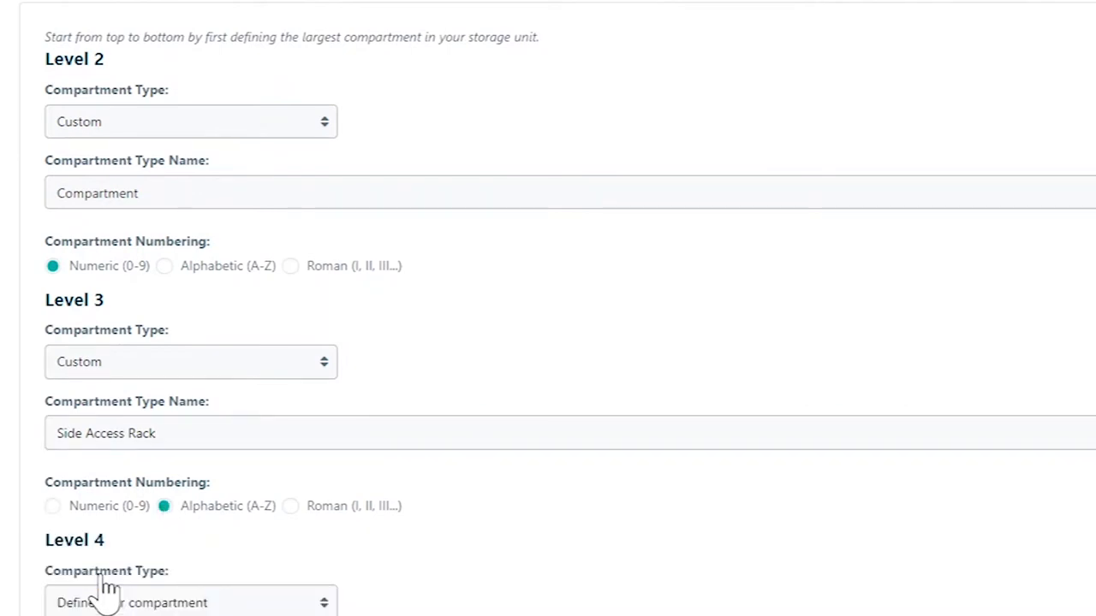
Make level 4 a Box (9x9) named '9x9 Sample Box' and proceed to location
left_click(191, 602)
type("Custom sample container")
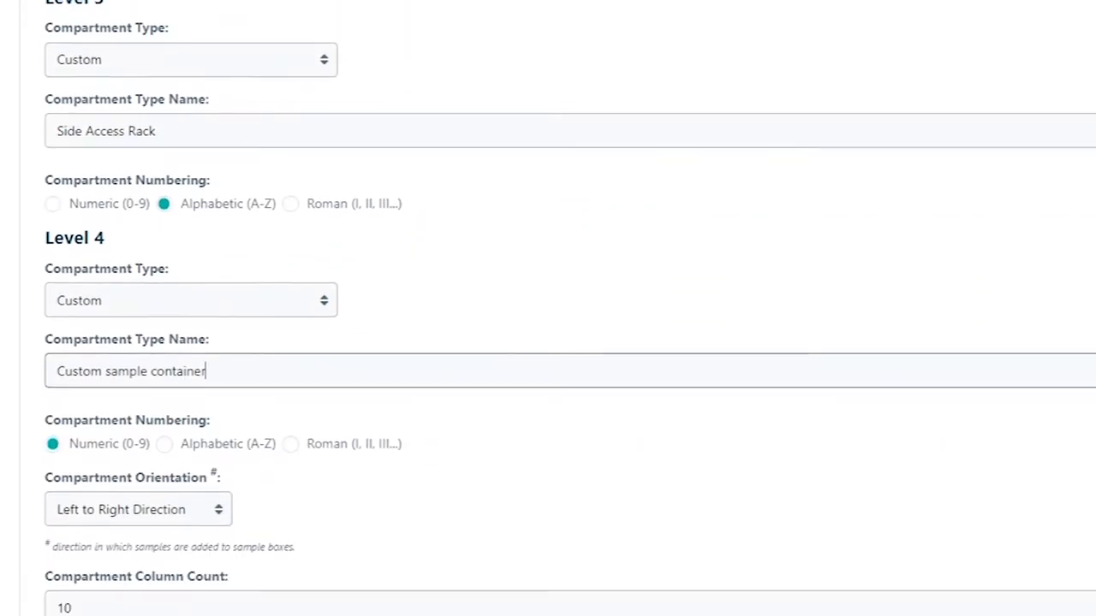
scroll("down", 3)
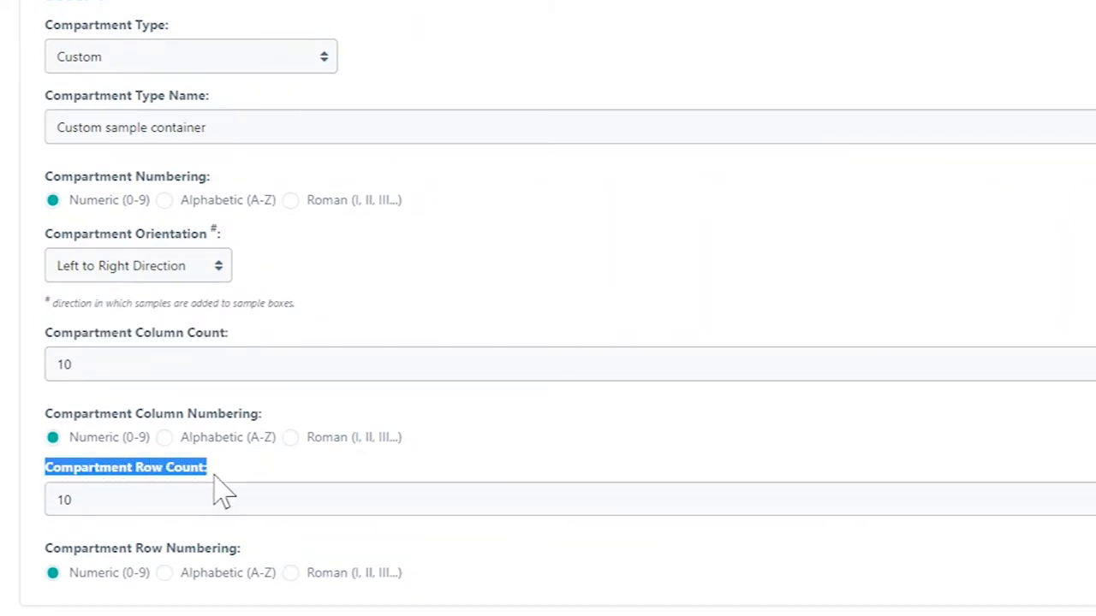
left_click(190, 57)
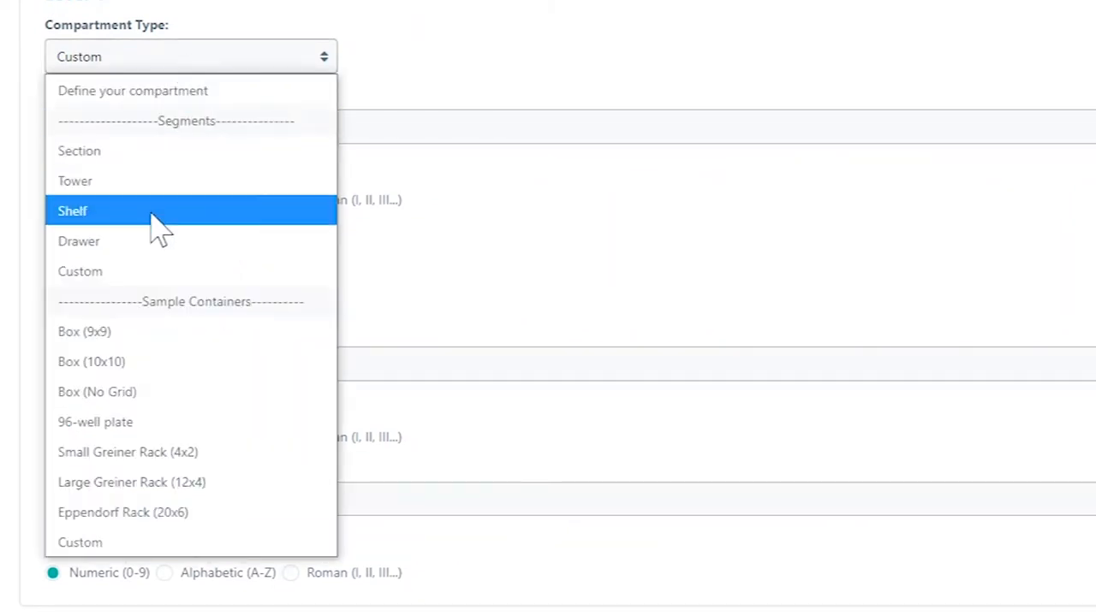
left_click(84, 332)
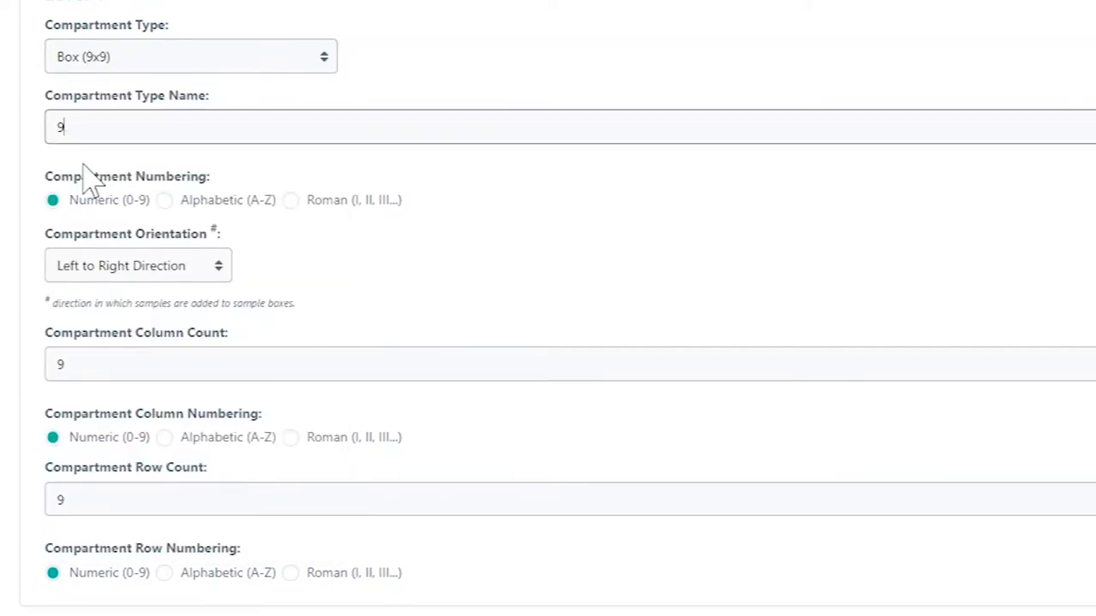
type("x9 Sample Box")
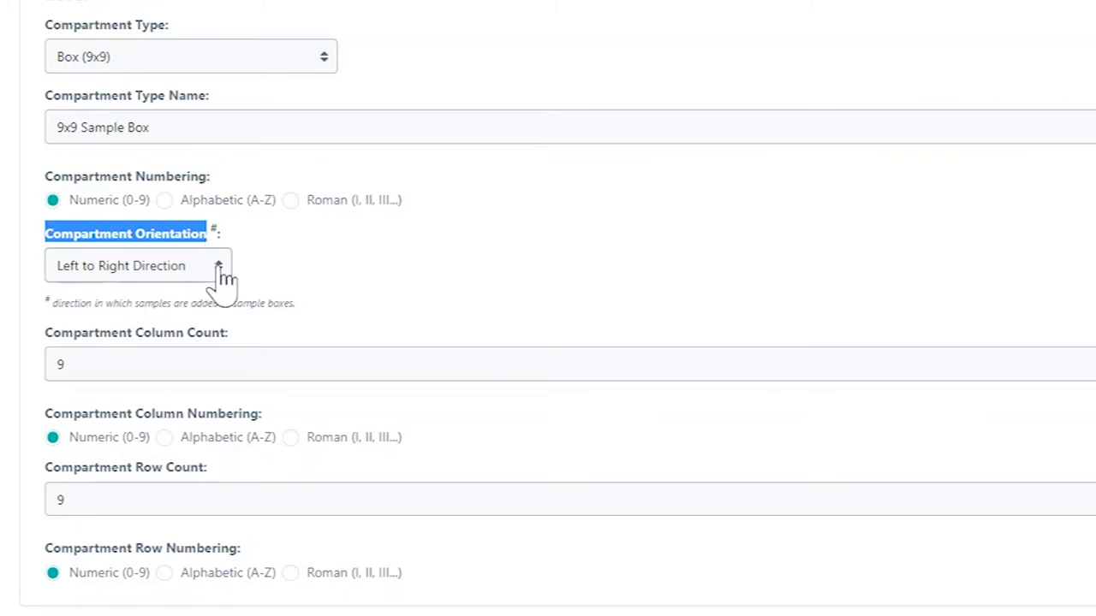
left_click(137, 266)
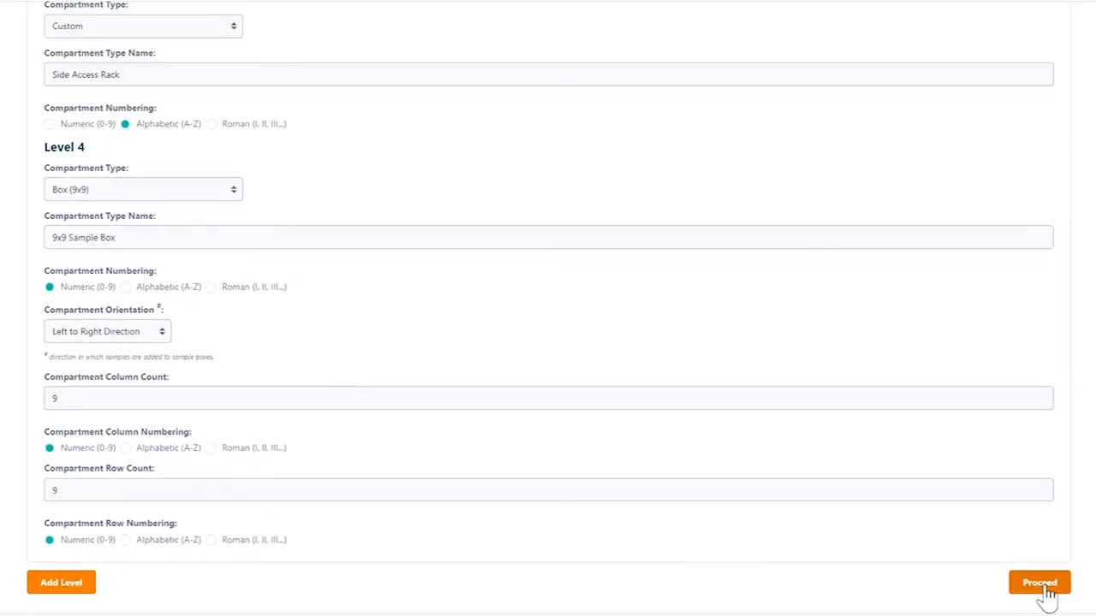
left_click(1040, 582)
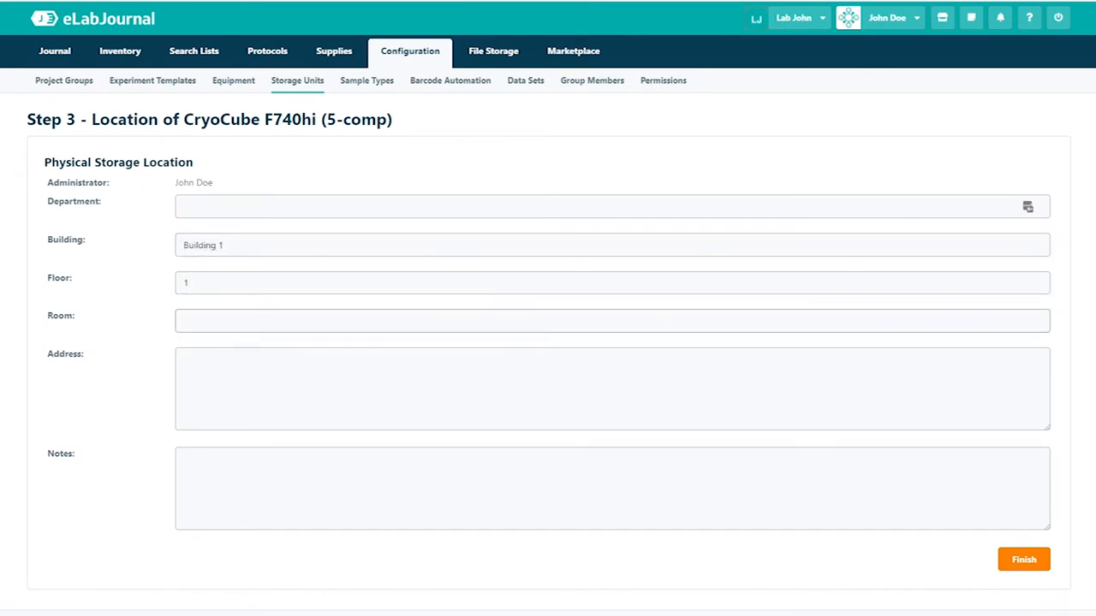
type("A101")
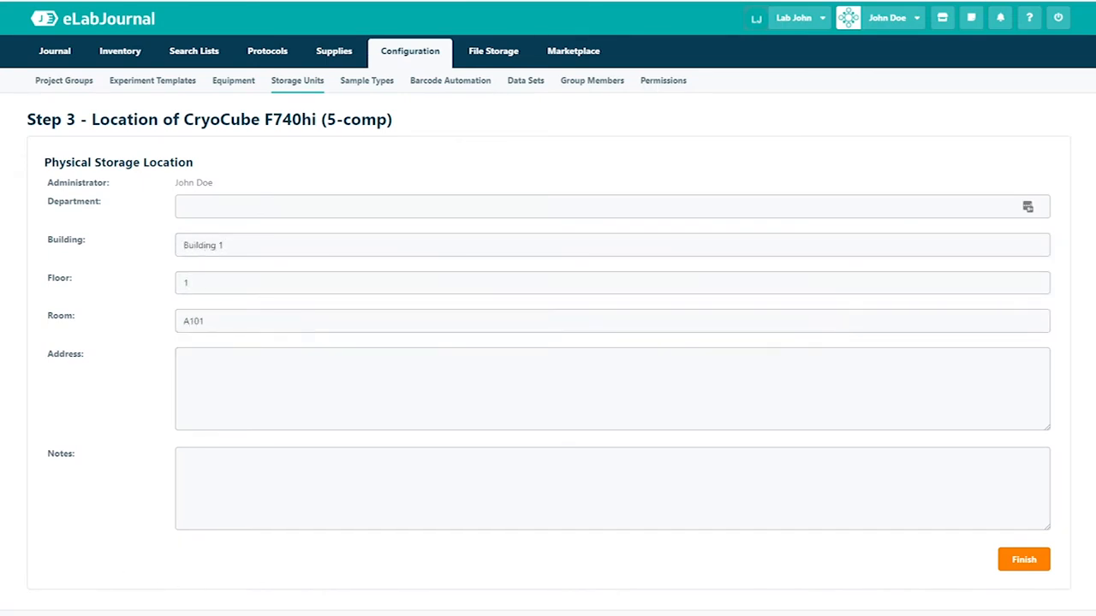
type("Kieler Bocht 9E")
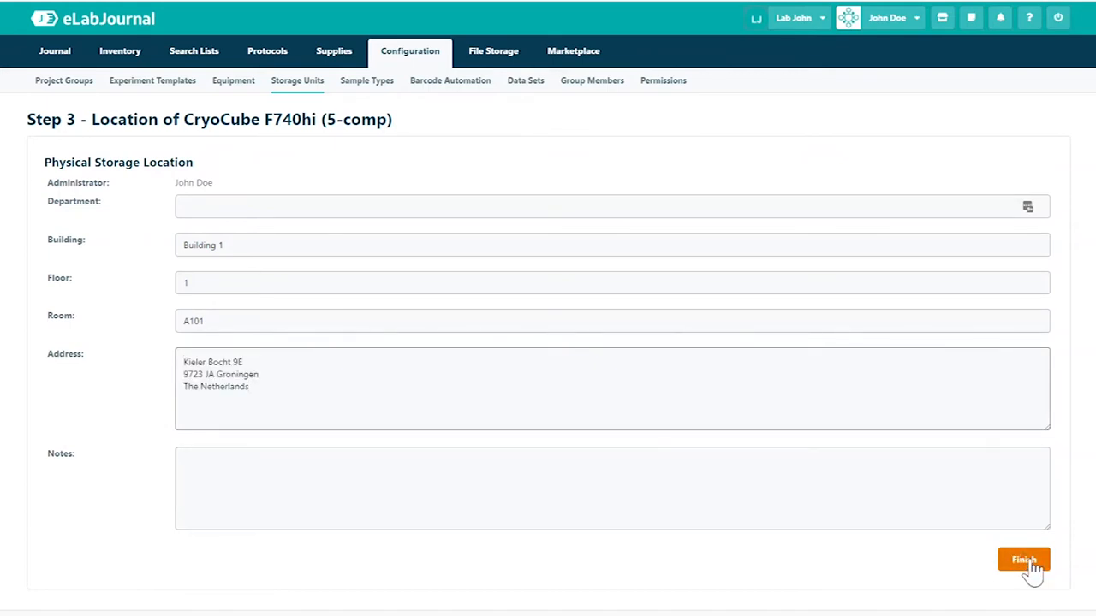
left_click(1024, 560)
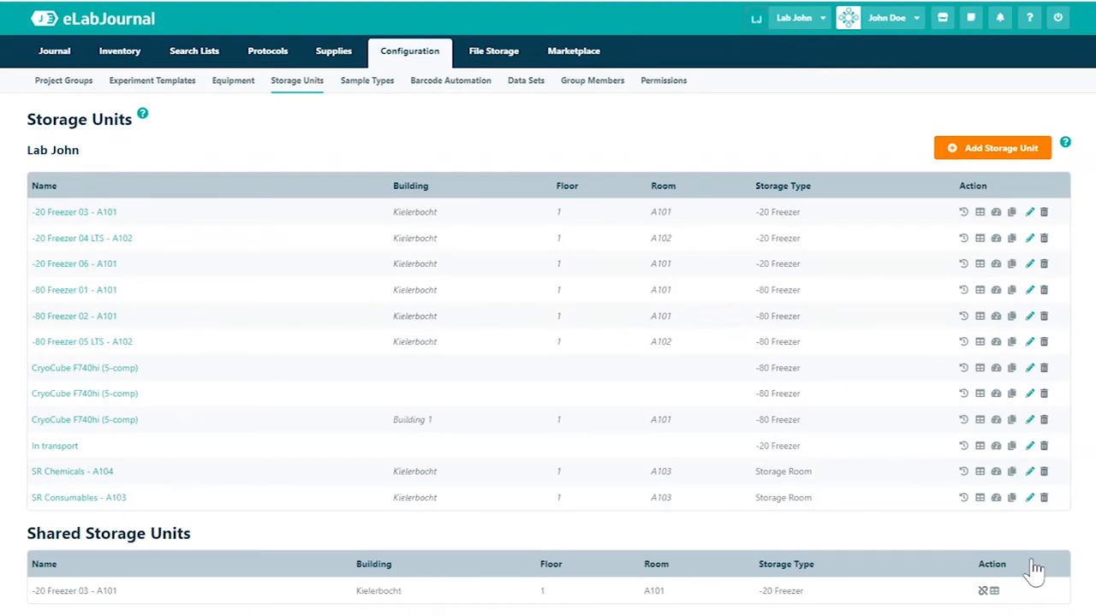
mouse_move(744, 573)
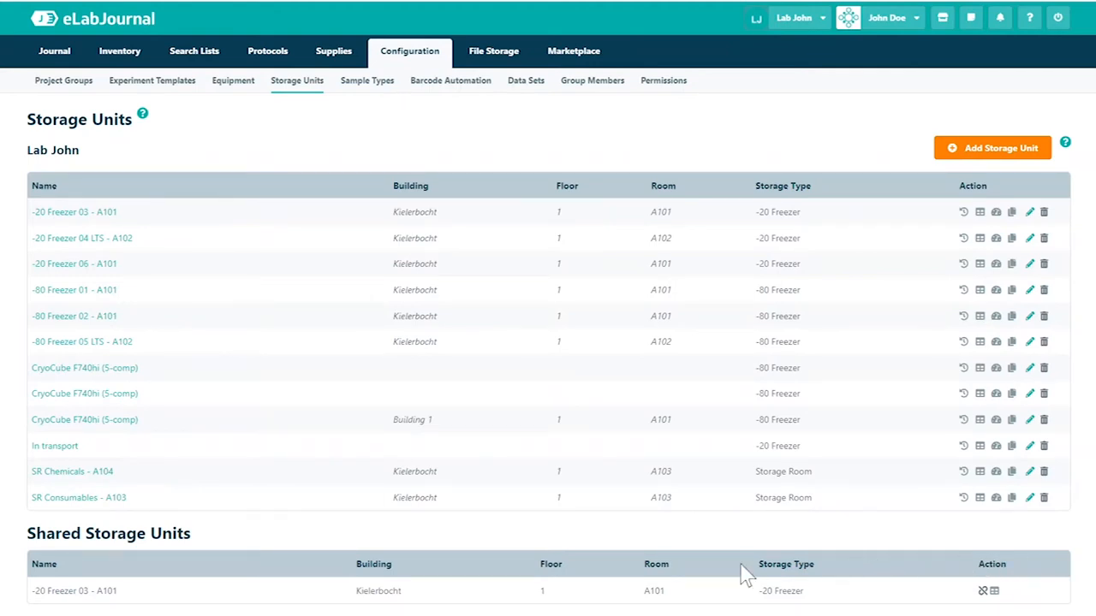
mouse_move(34, 433)
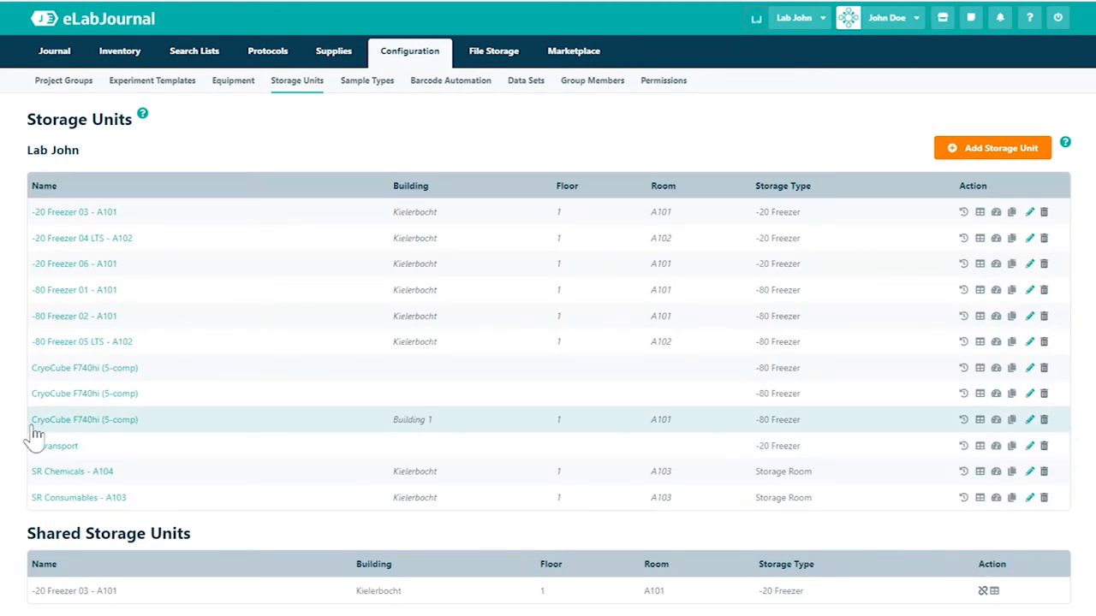
mouse_move(248, 437)
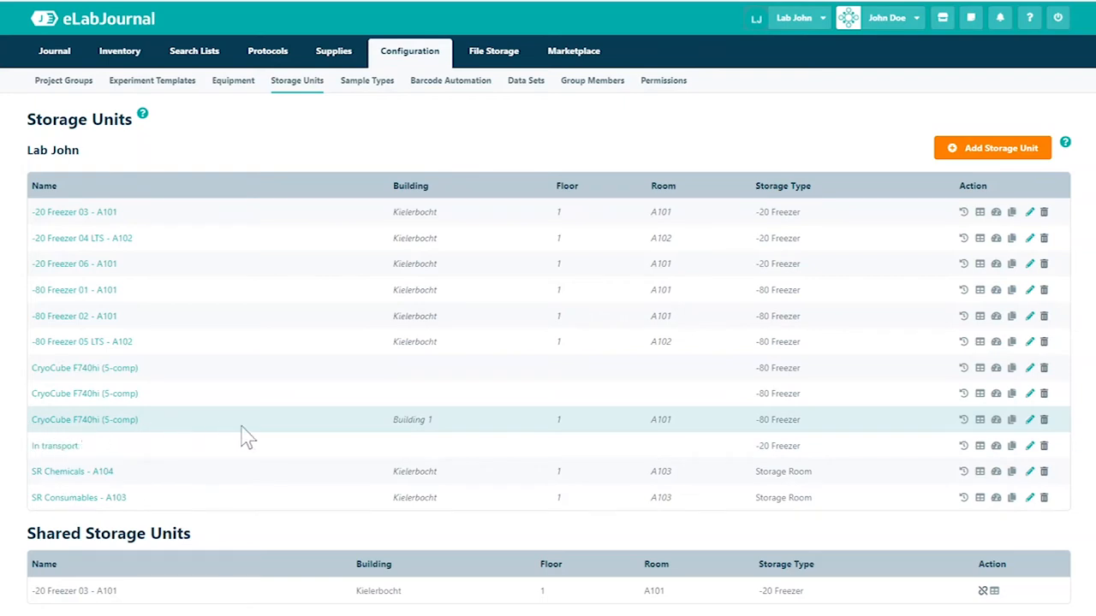
mouse_move(1030, 420)
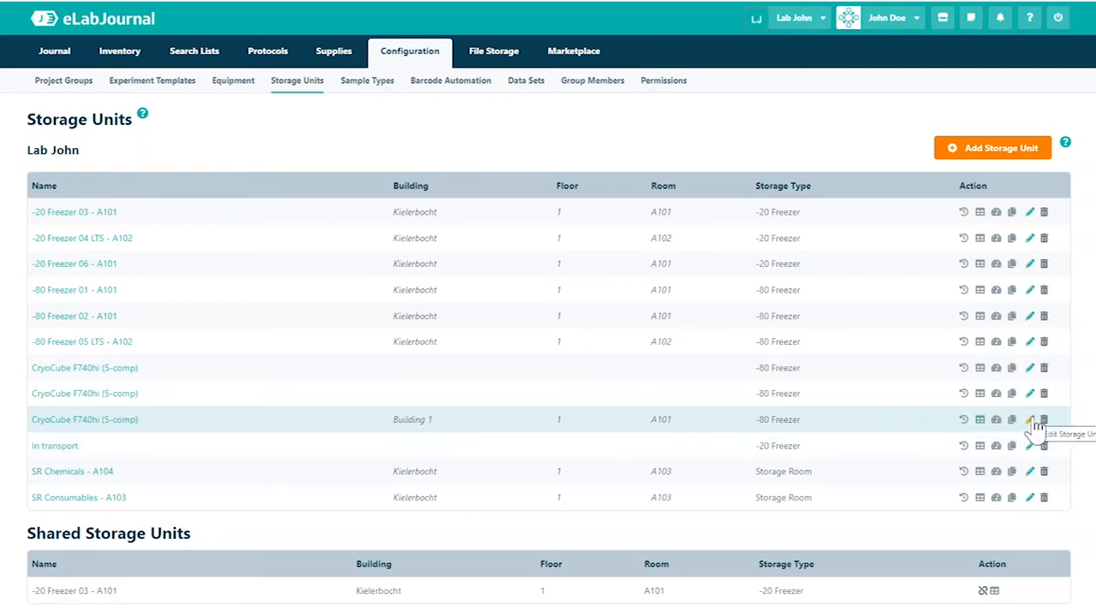
mouse_move(118, 414)
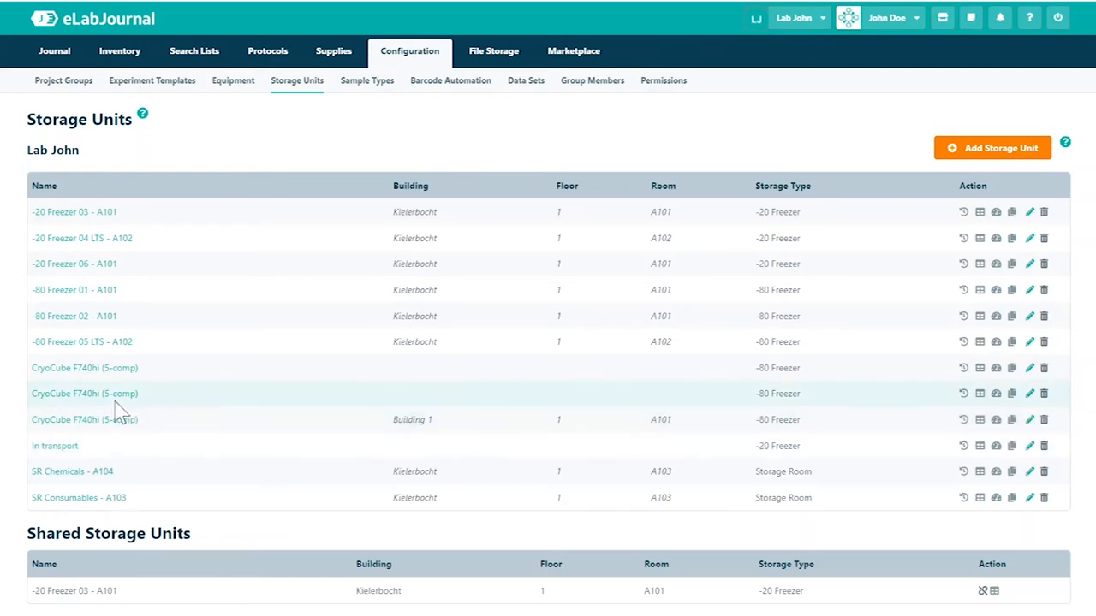
mouse_move(112, 419)
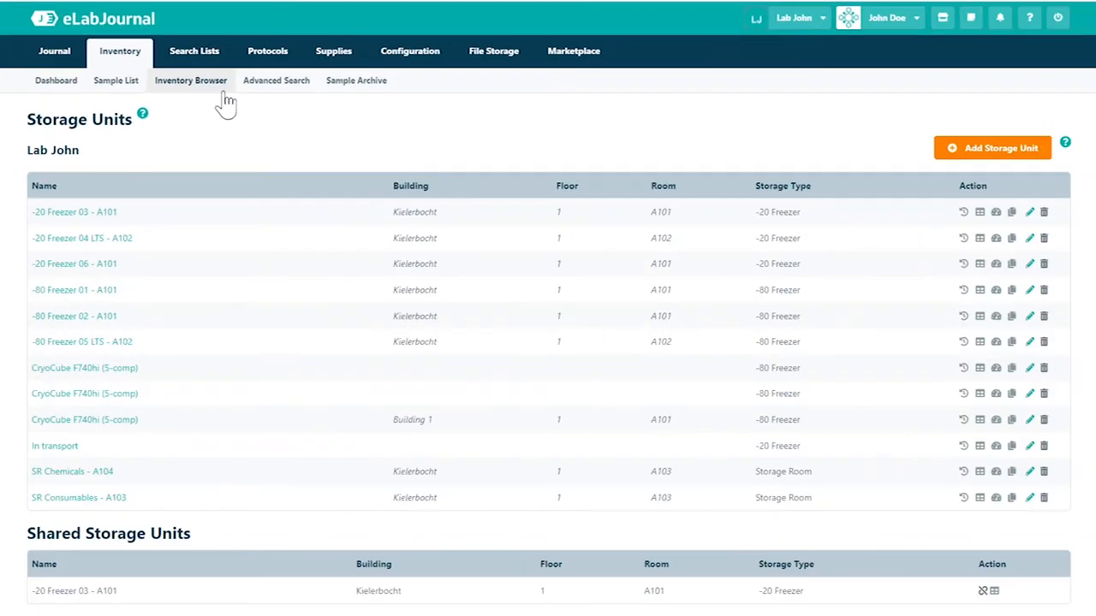
Open Compartment 1 of the new CryoCube F740hi (5-comp) in the Inventory Browser
left_click(191, 80)
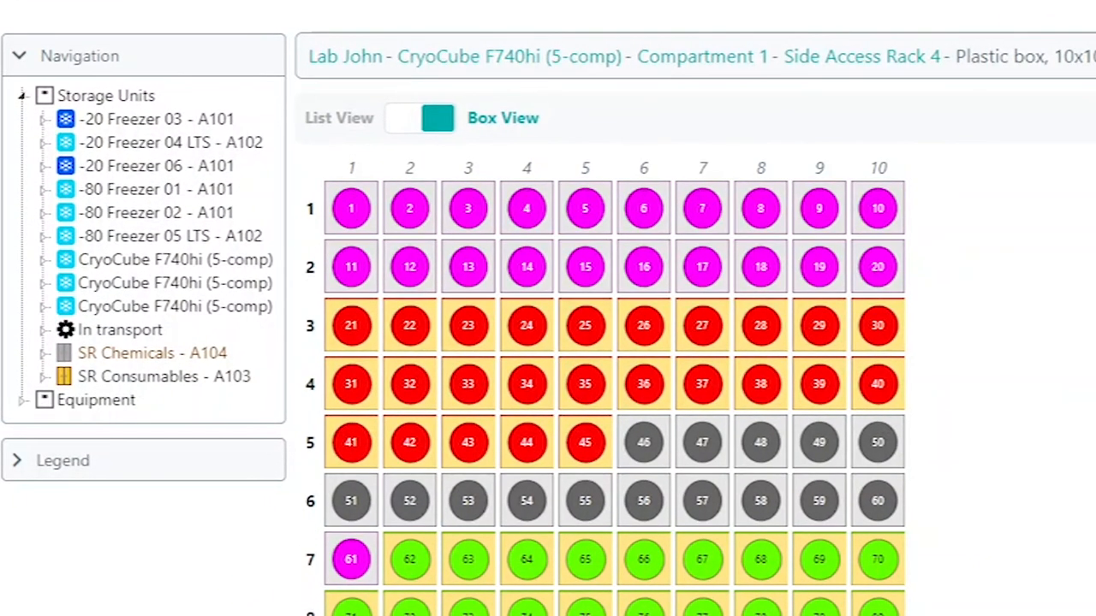
left_click(45, 306)
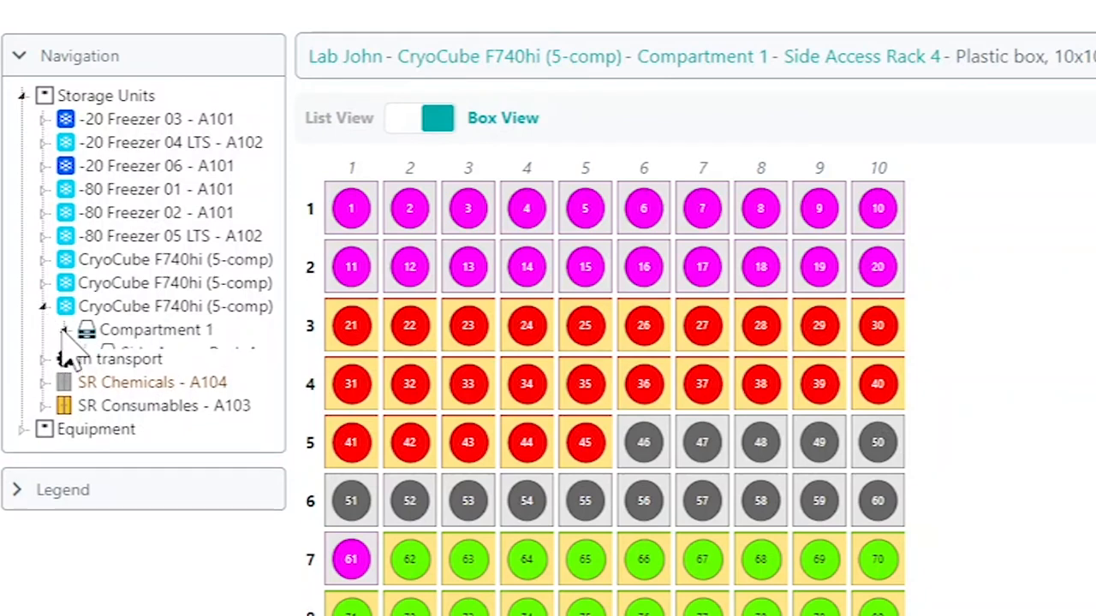
left_click(65, 330)
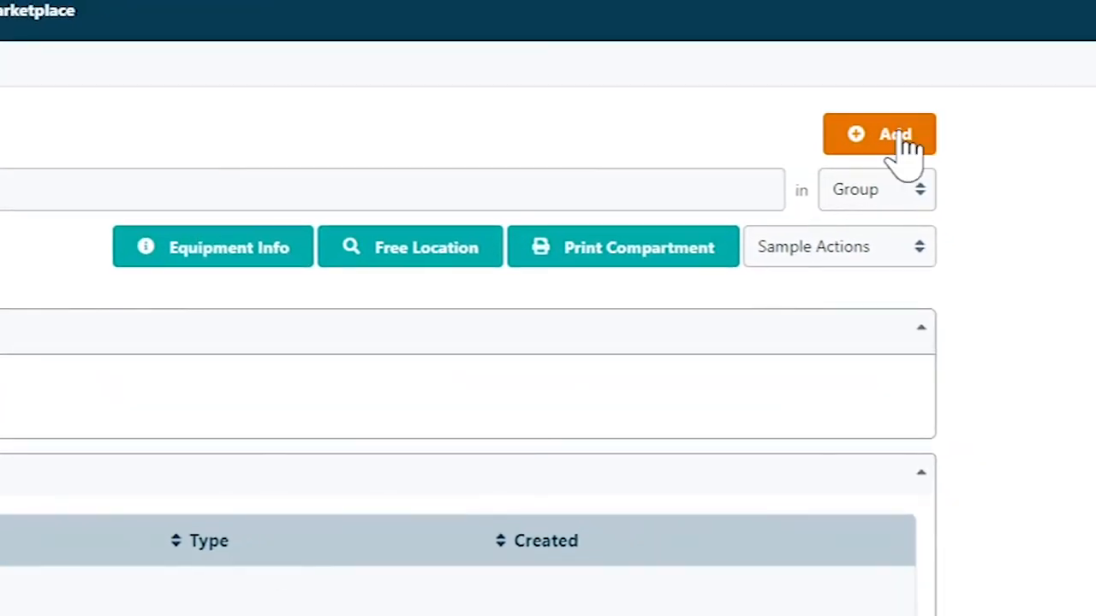
Add 4 more compartments at once with numeric numbering
left_click(879, 133)
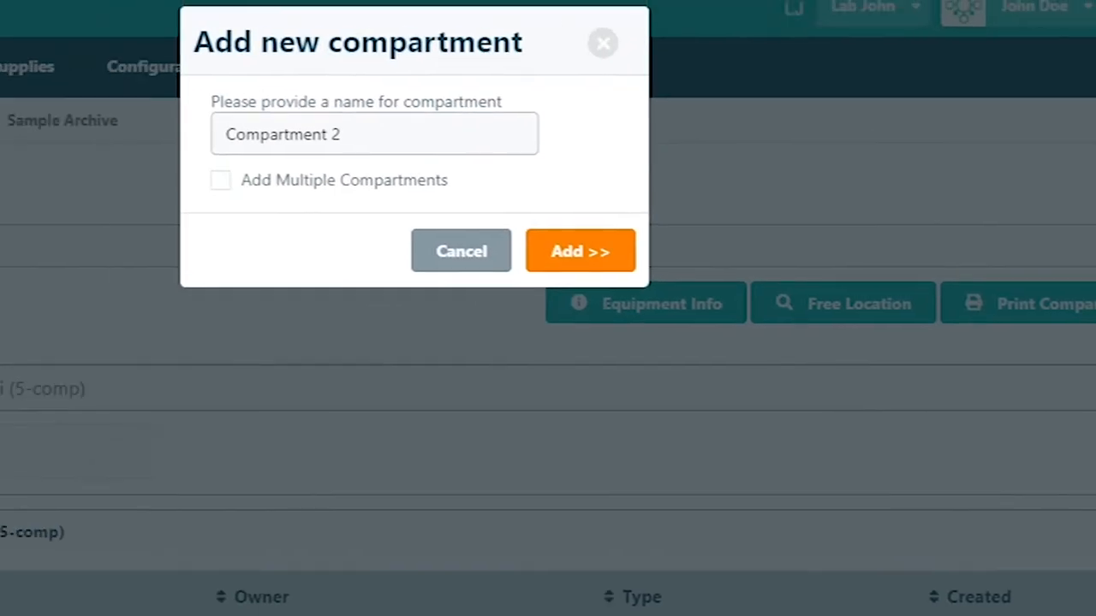
left_click(220, 179)
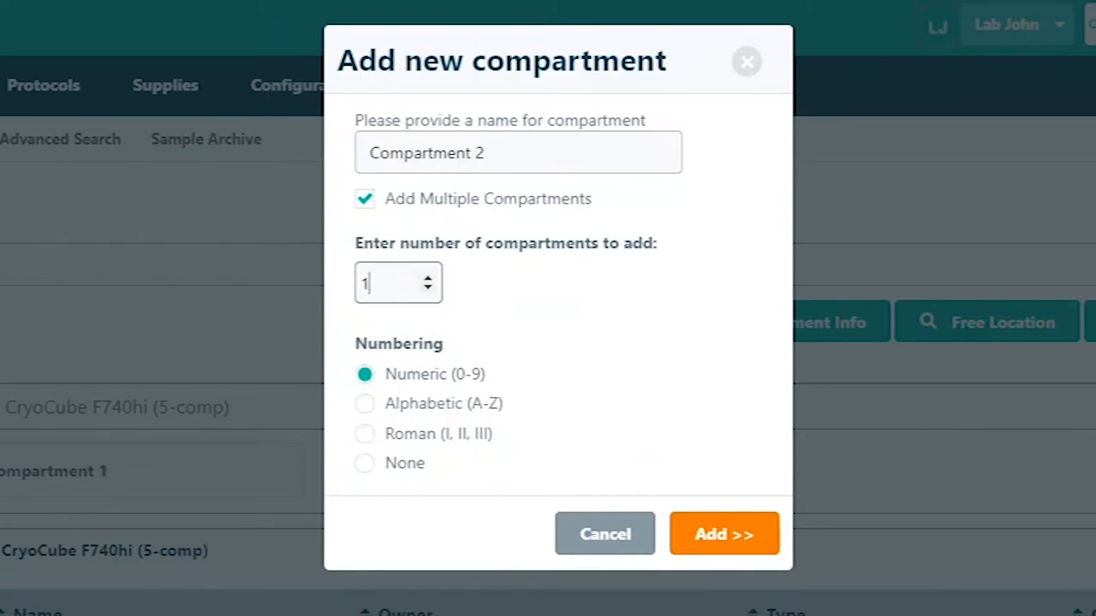
type("4")
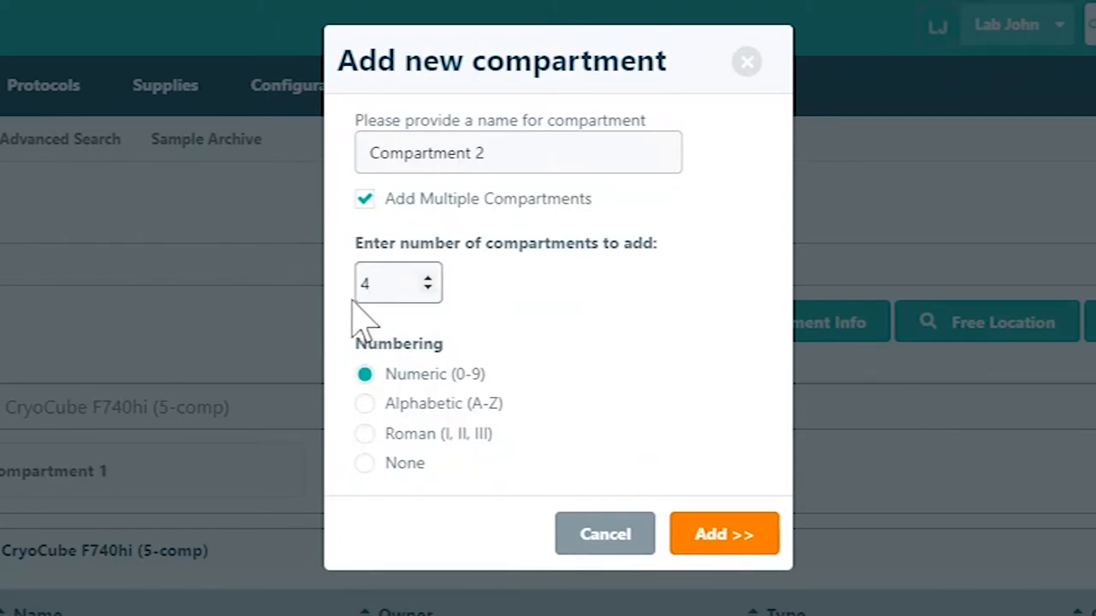
left_click(723, 535)
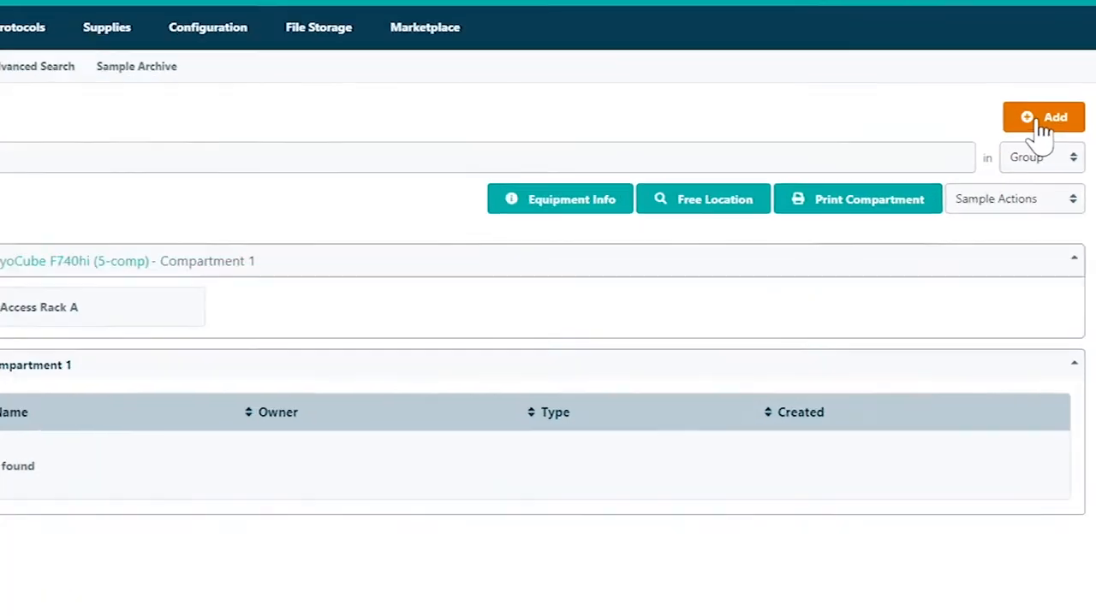
Add Side Access Racks B and C to Compartment 1 with alphabetic numbering
left_click(1043, 117)
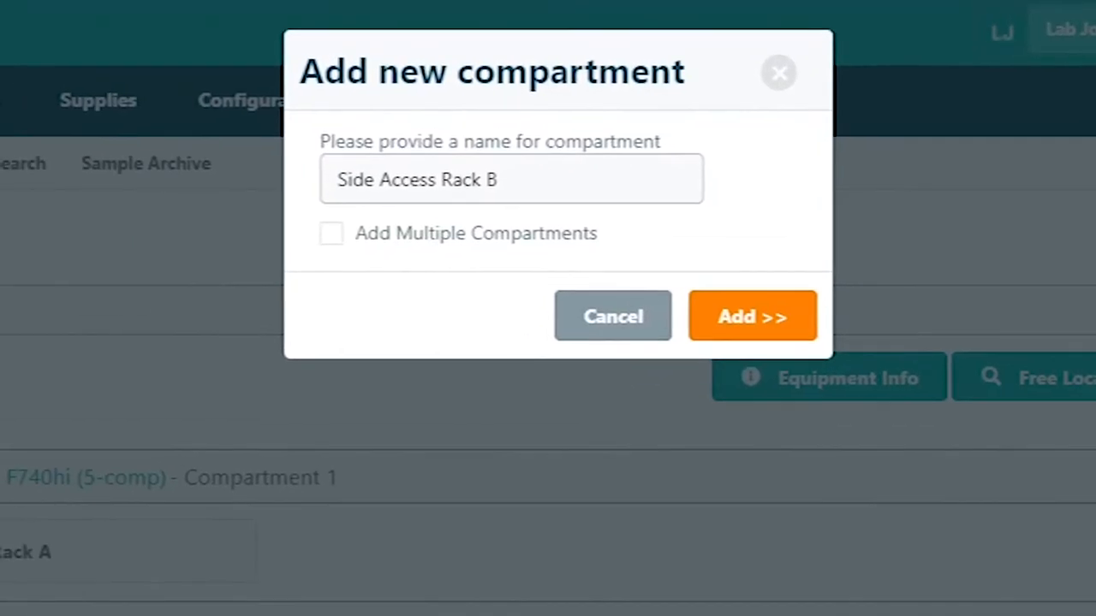
left_click(330, 233)
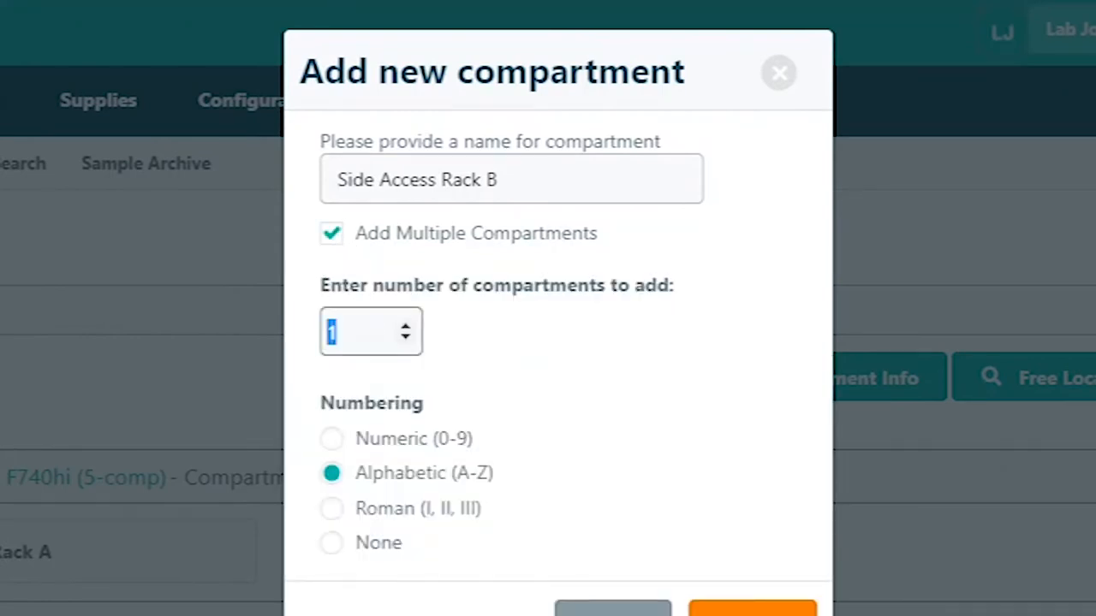
left_click(752, 610)
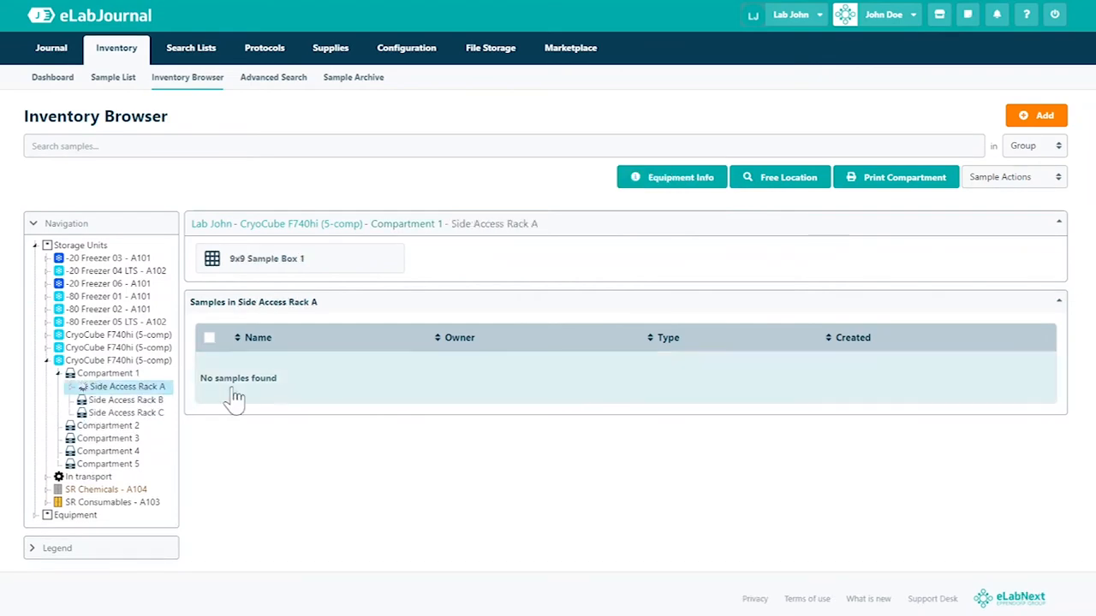
left_click(1036, 115)
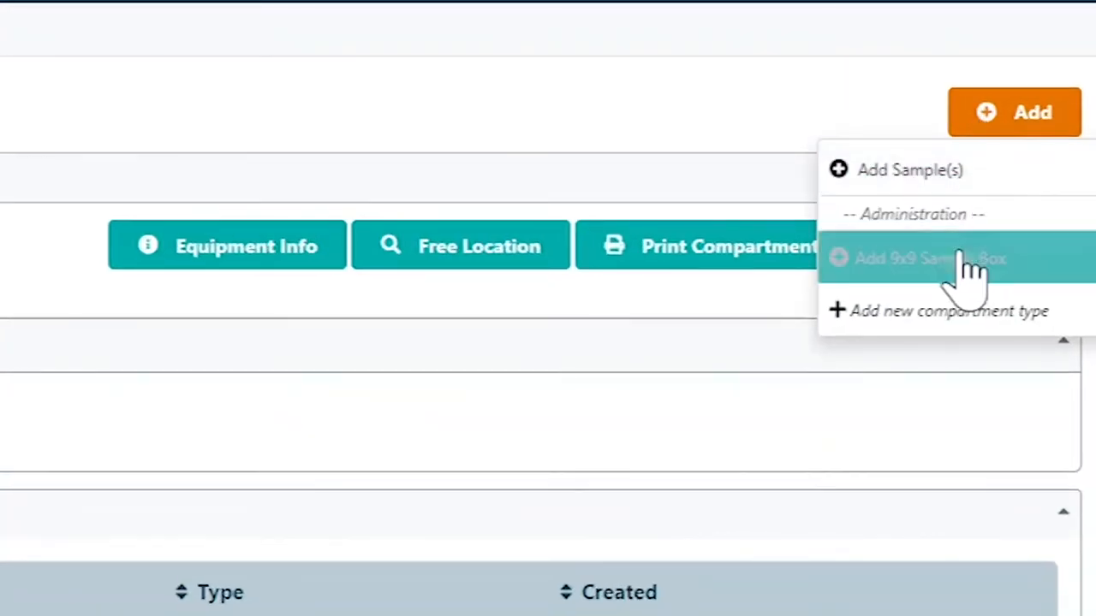
Add four more numerically numbered 9x9 Sample Boxes to Side Access Rack A
left_click(929, 257)
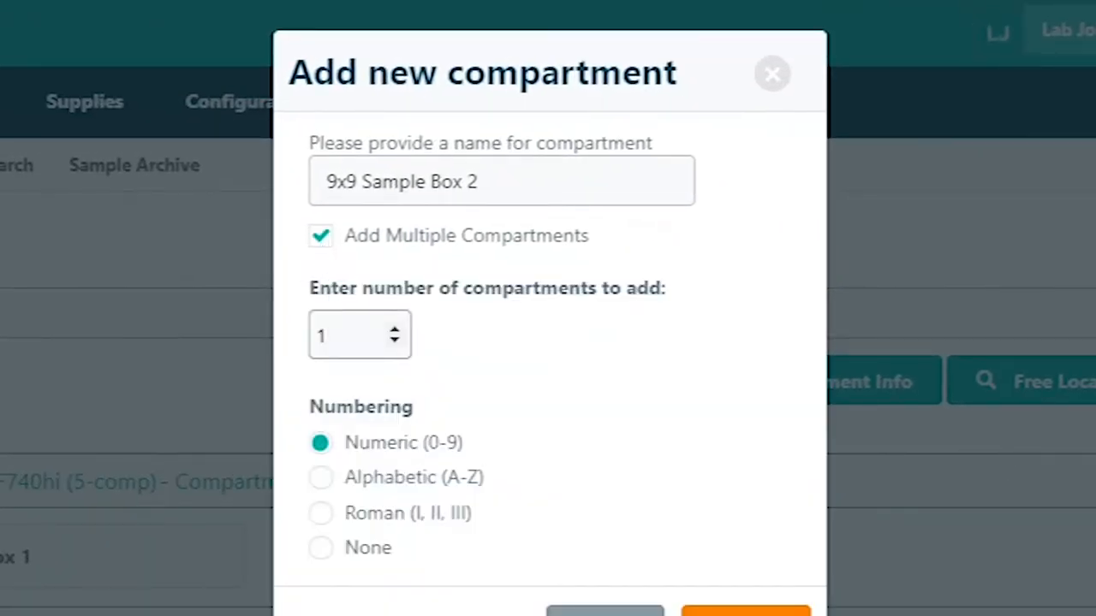
type("4")
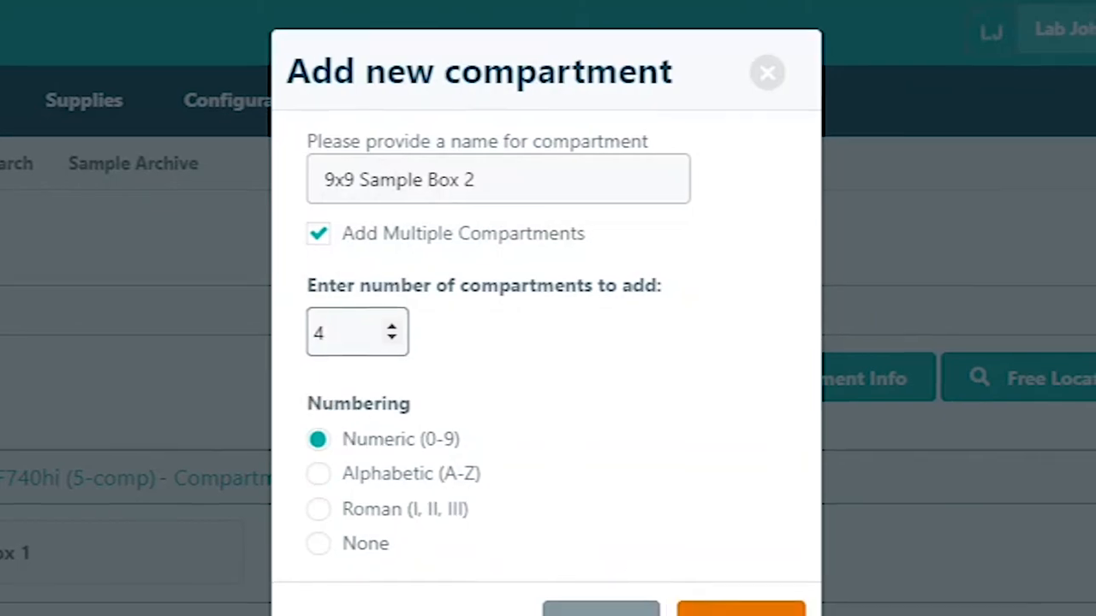
left_click(740, 607)
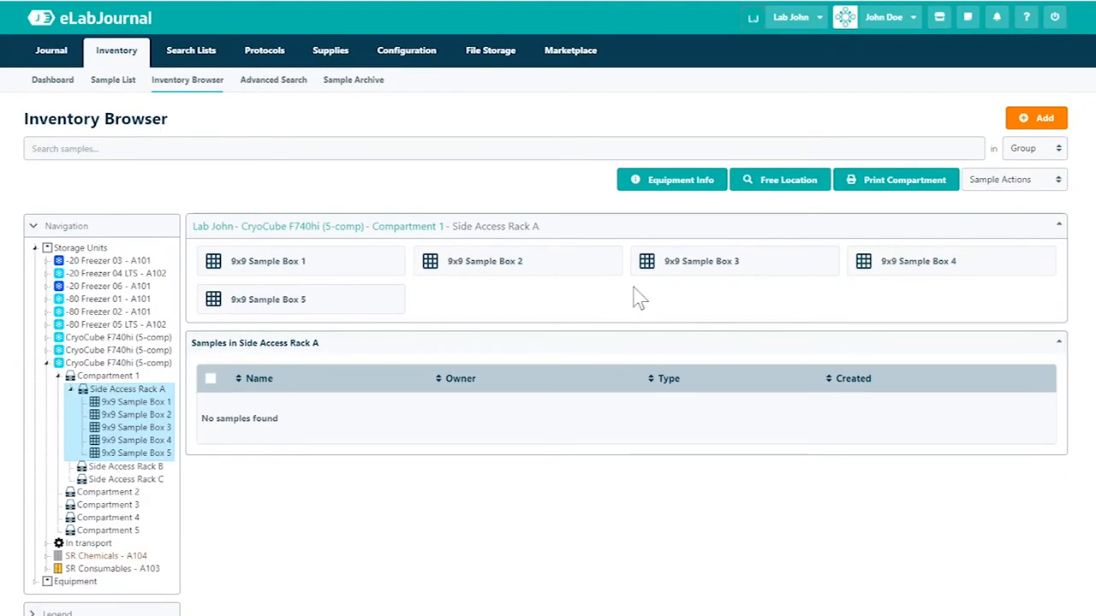
mouse_move(1036, 118)
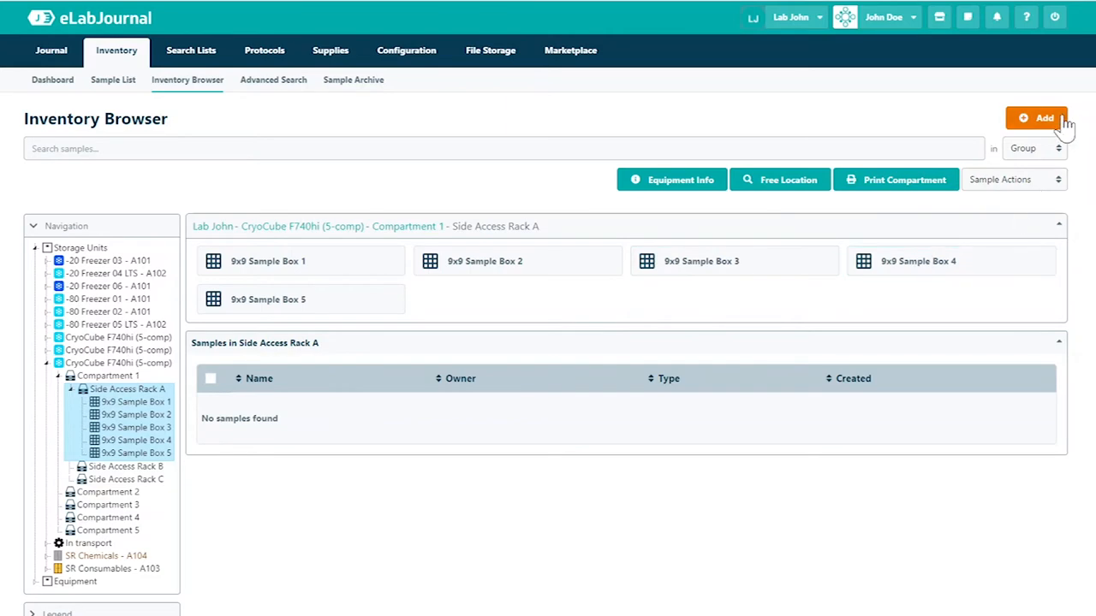
Define a new 96-well plate compartment type with numeric numbering
left_click(1036, 118)
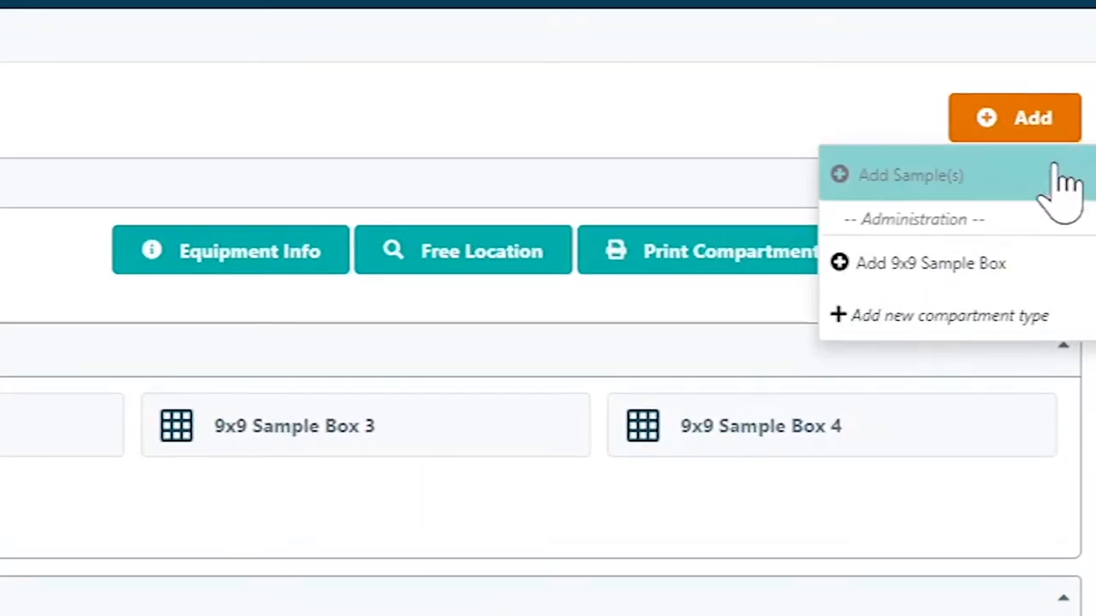
mouse_move(947, 316)
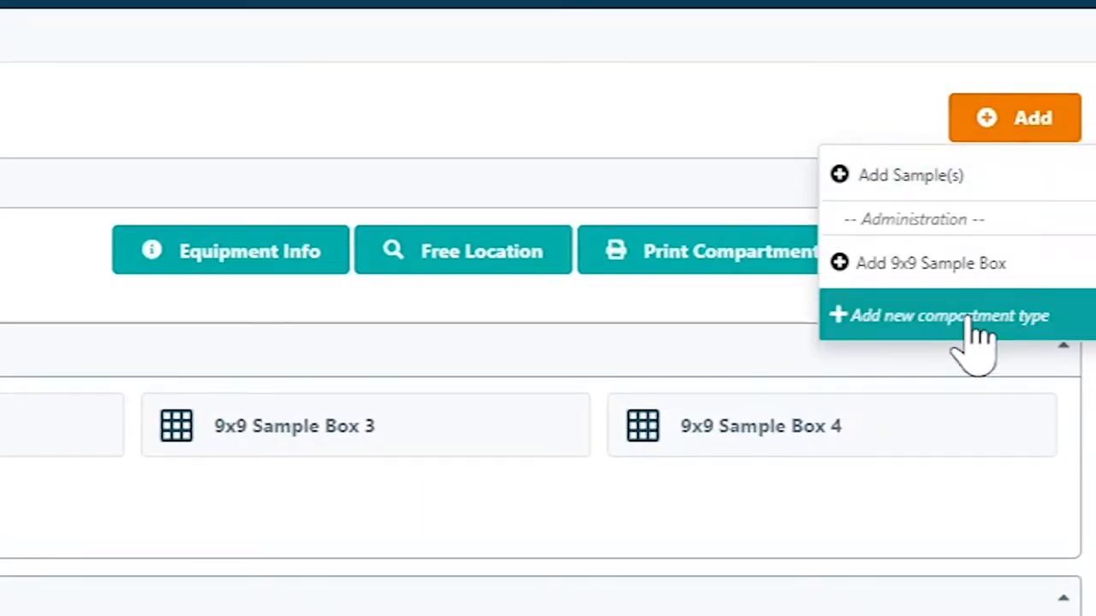
left_click(949, 315)
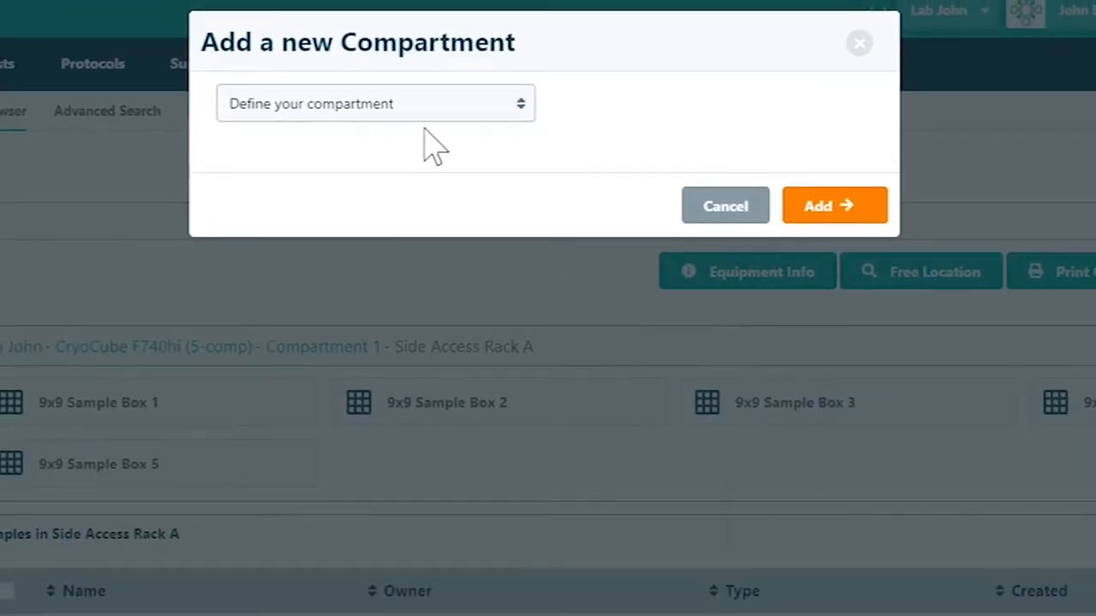
left_click(375, 103)
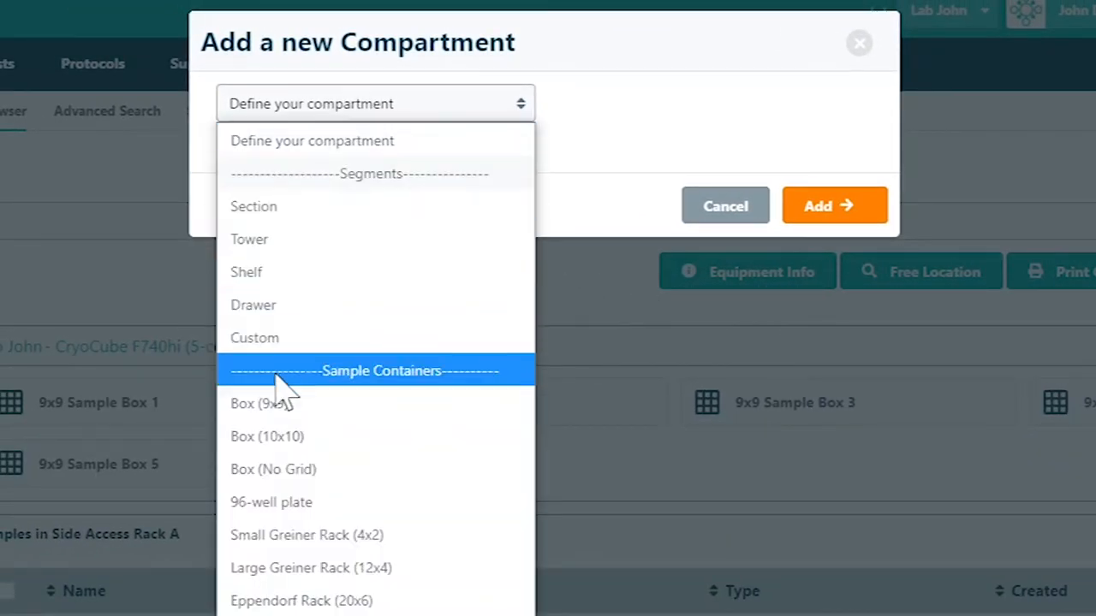
left_click(270, 502)
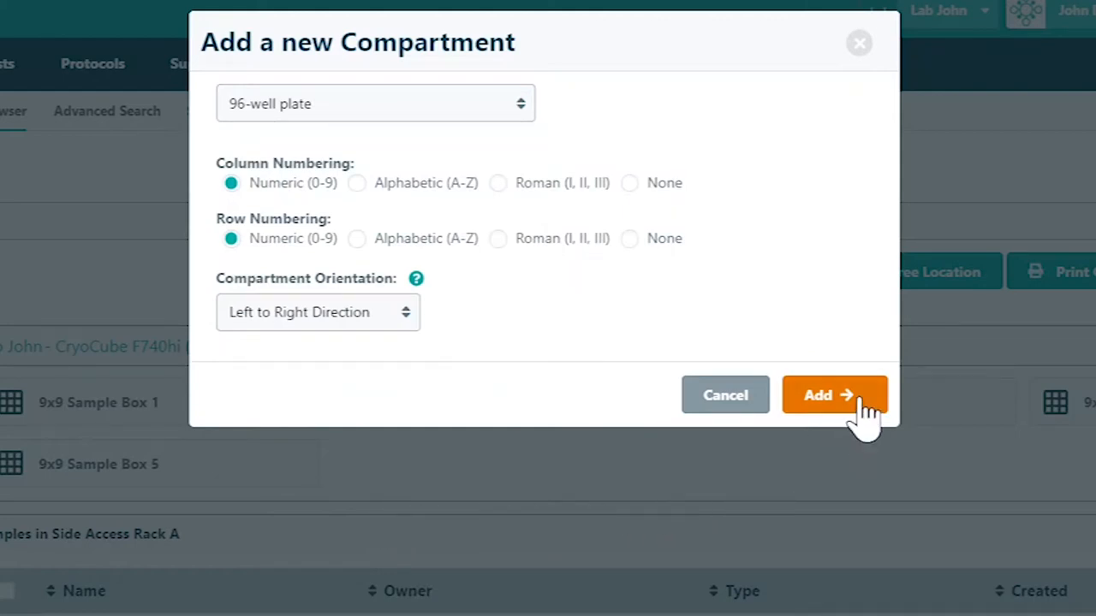
left_click(834, 395)
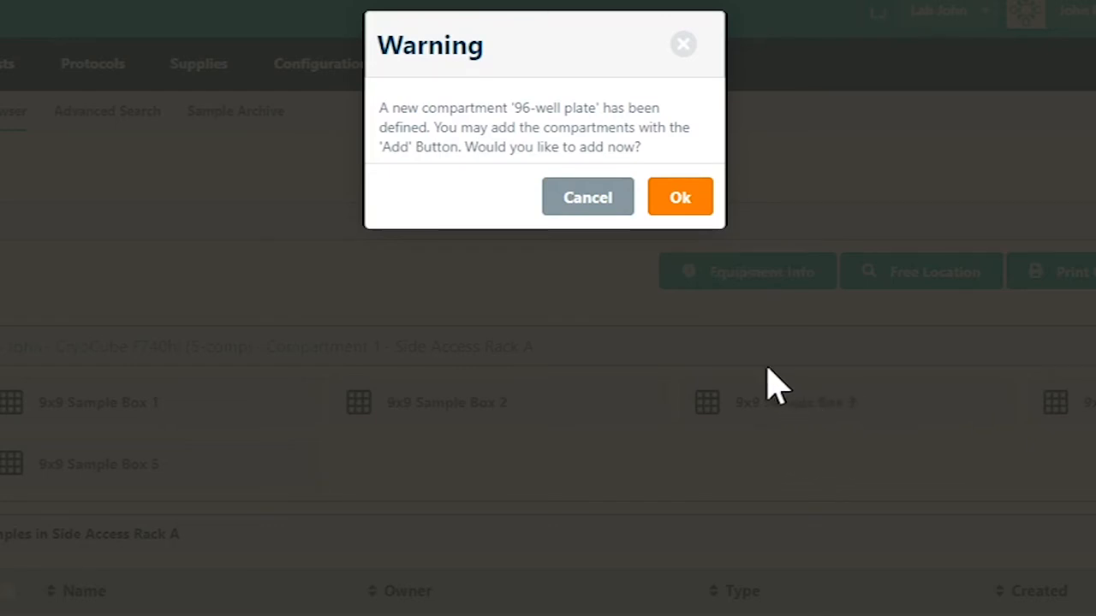
Add 96-well plate 6 and view its 96 wells
left_click(679, 197)
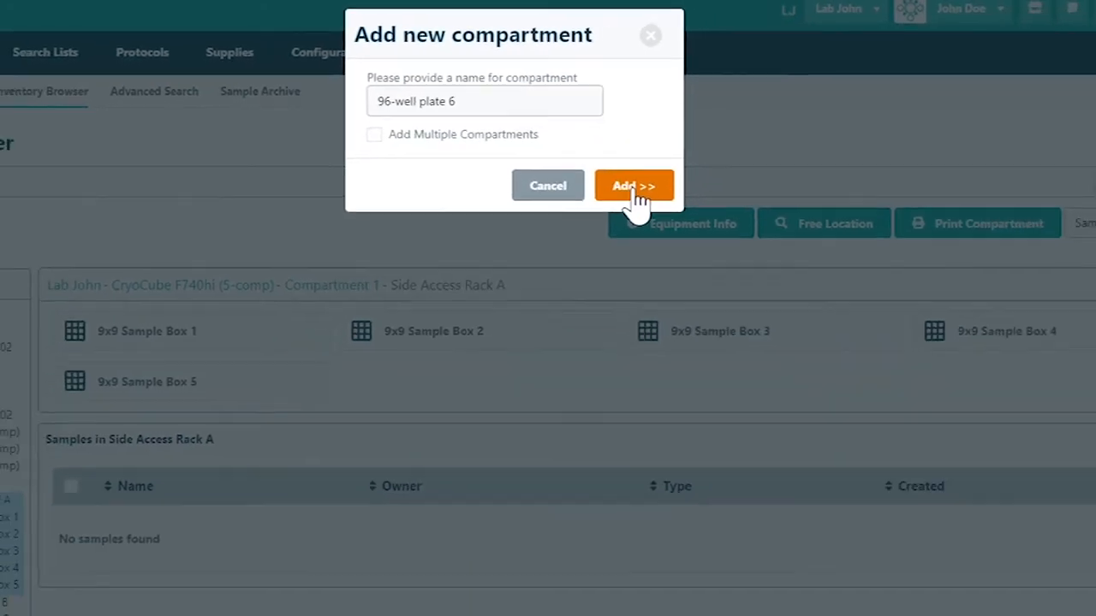
left_click(634, 186)
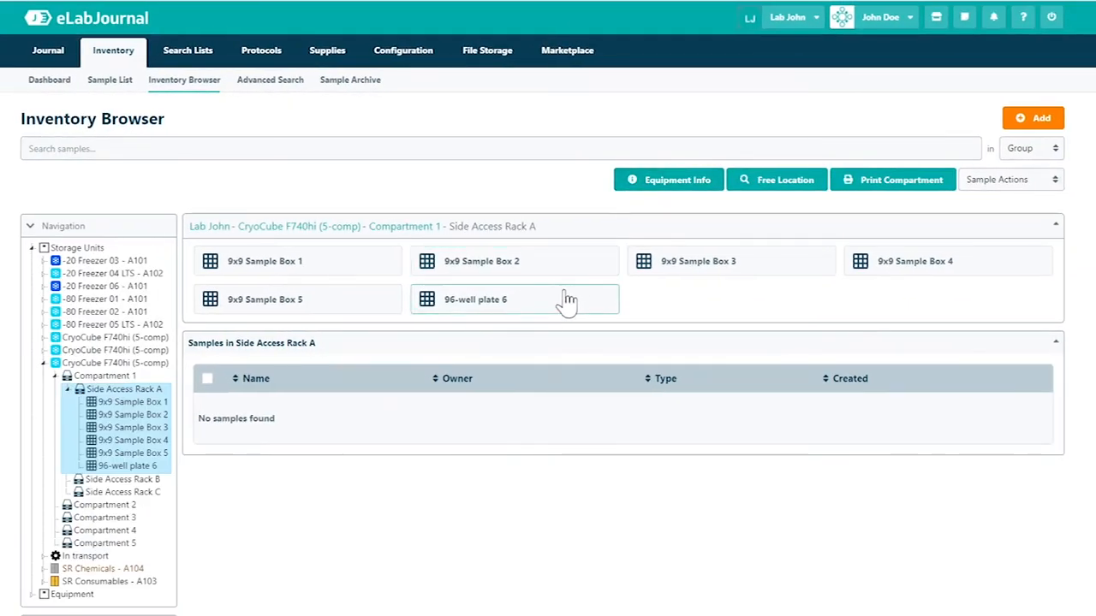
left_click(476, 299)
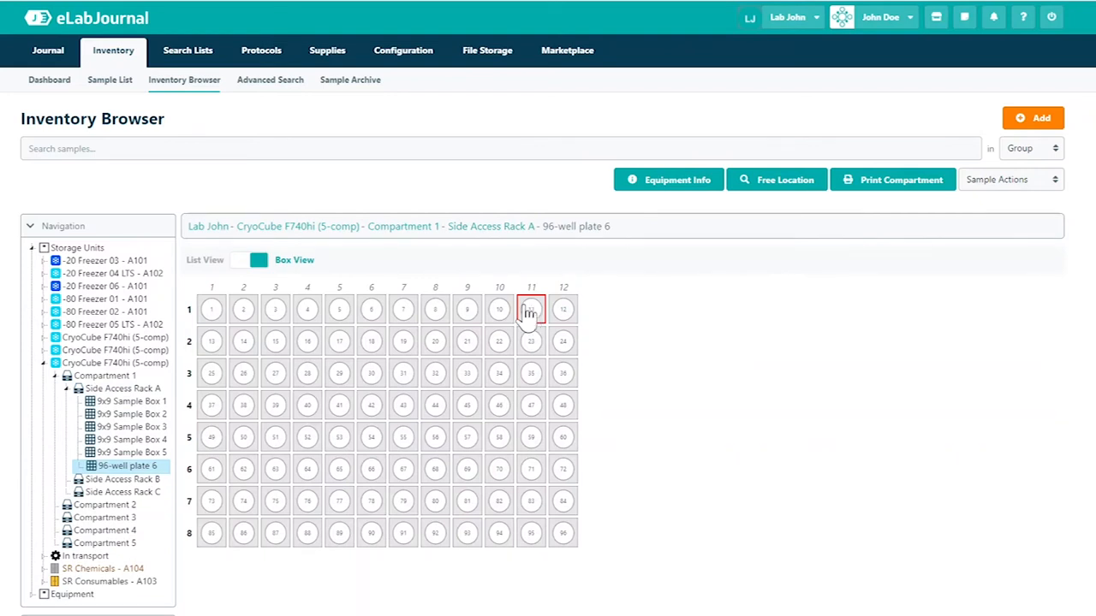
Open 9x9 Sample Boxes 5 and 4, then move the plate into Side Access Rack B
left_click(132, 452)
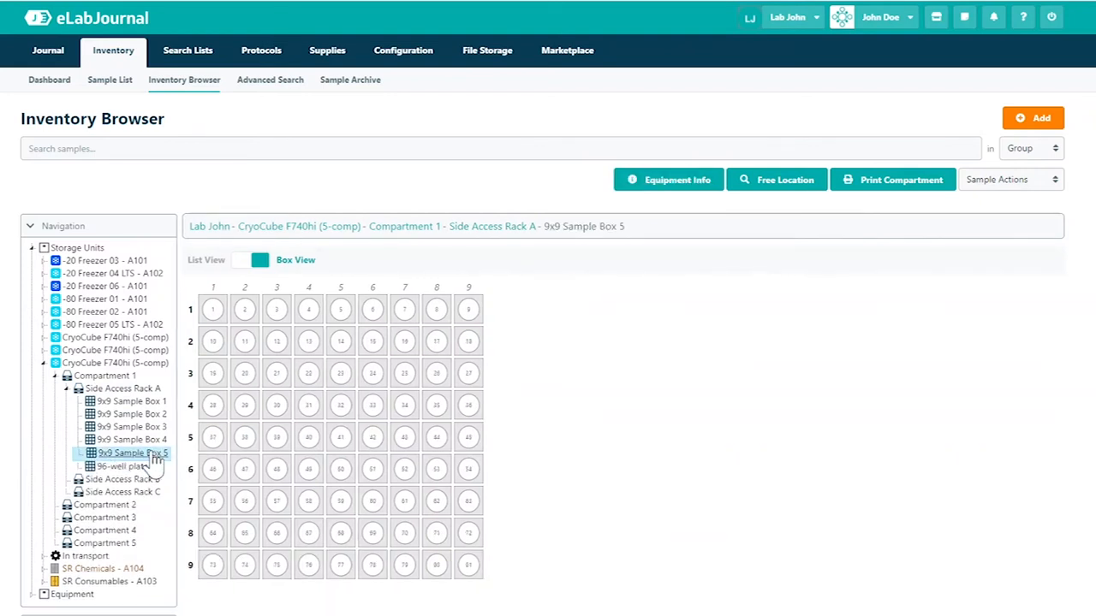
left_click(131, 441)
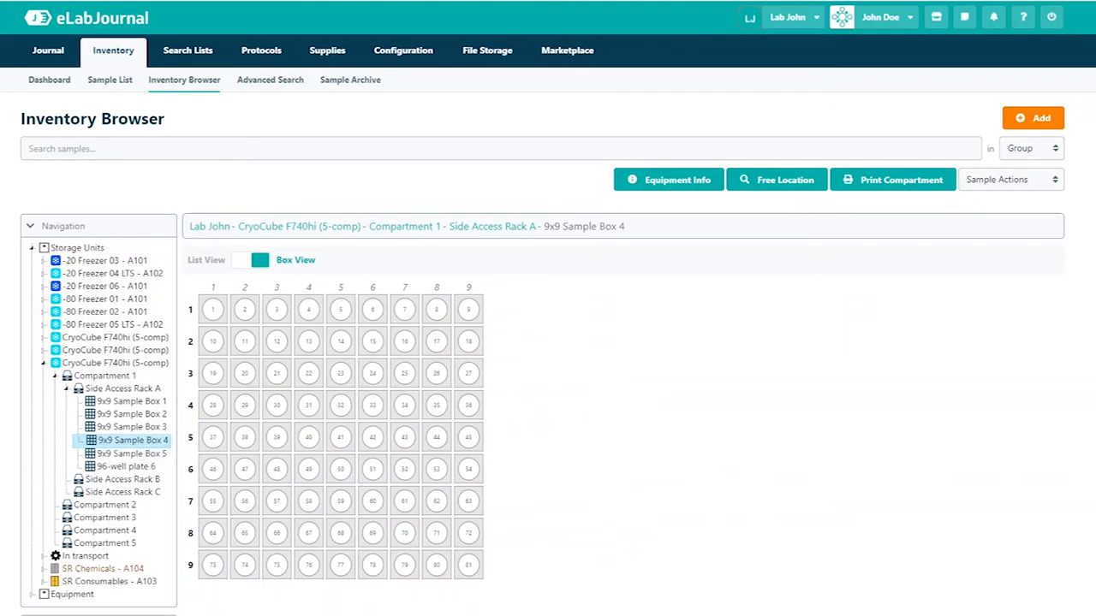
scroll("down", 3)
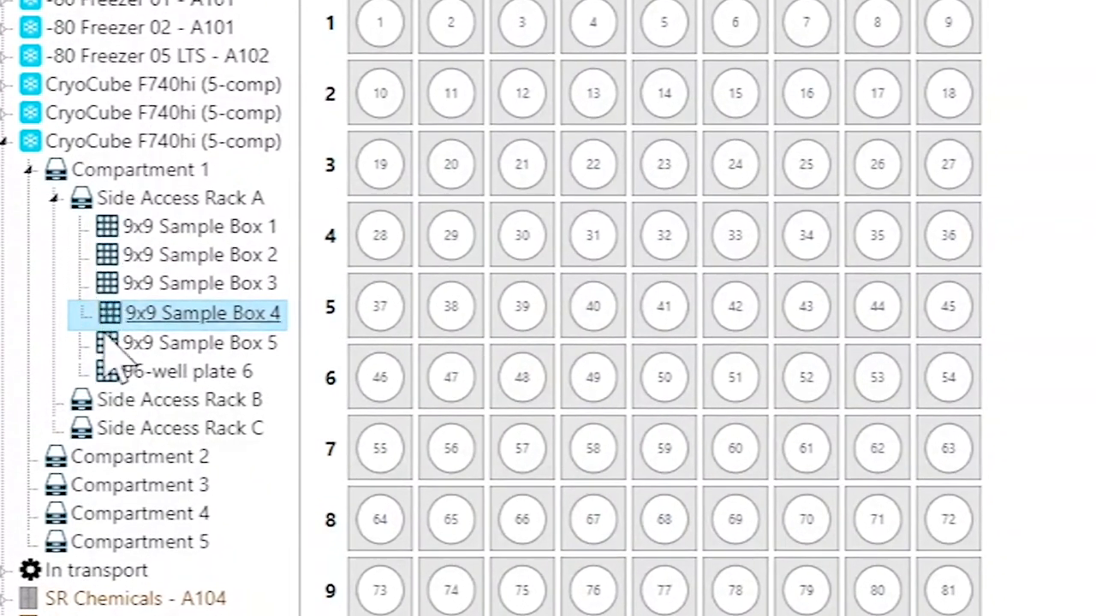
left_click(191, 369)
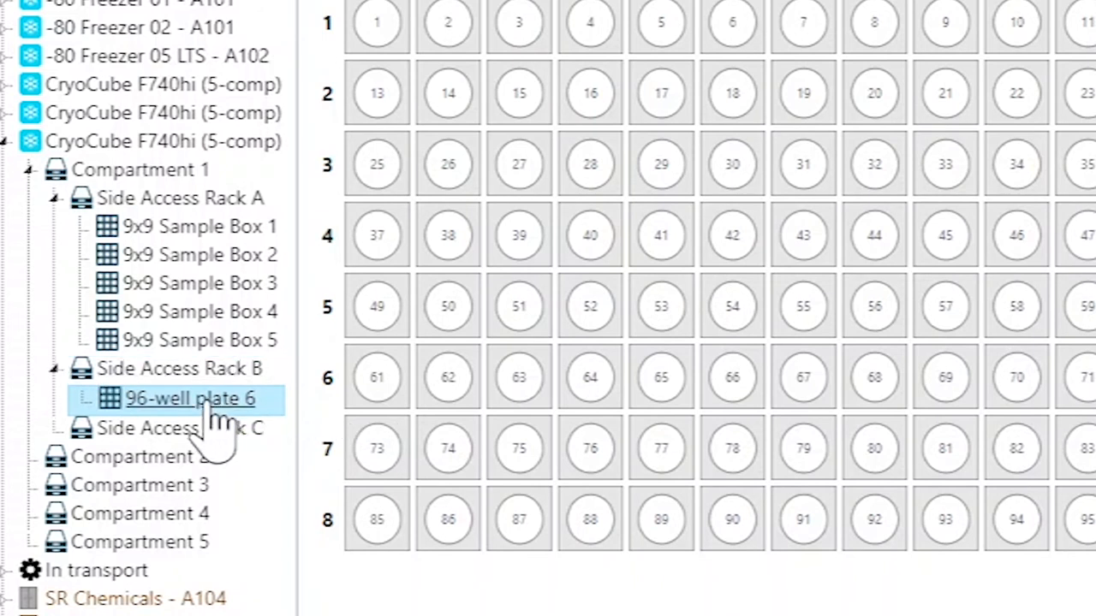
Edit 96-well plate 6 and delete the trailing 6 from its compartment name
right_click(190, 398)
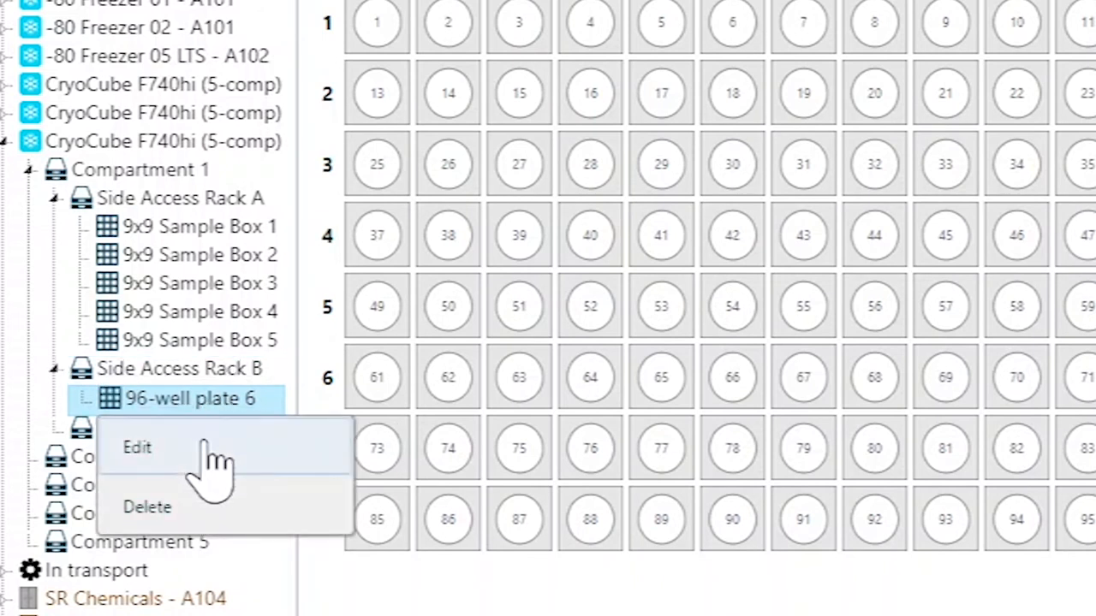
left_click(137, 446)
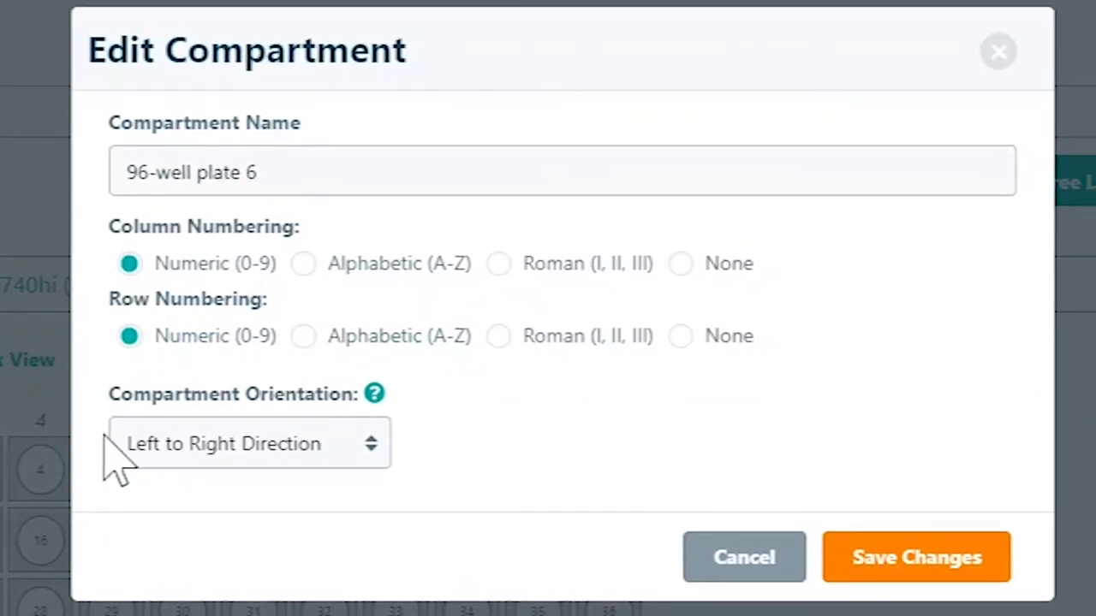
left_click(562, 170)
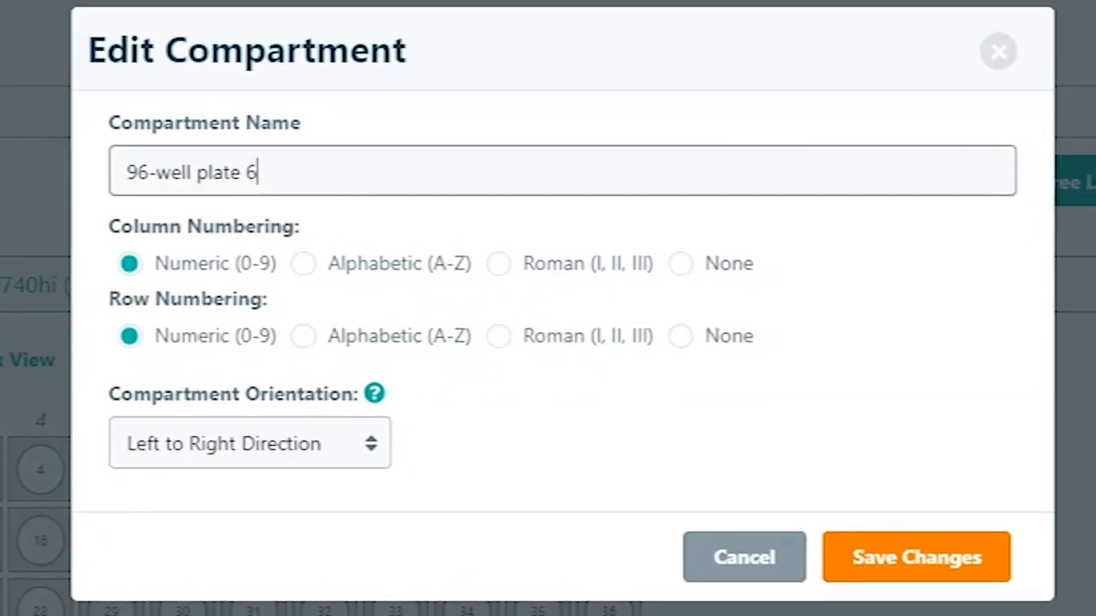
key("Backspace")
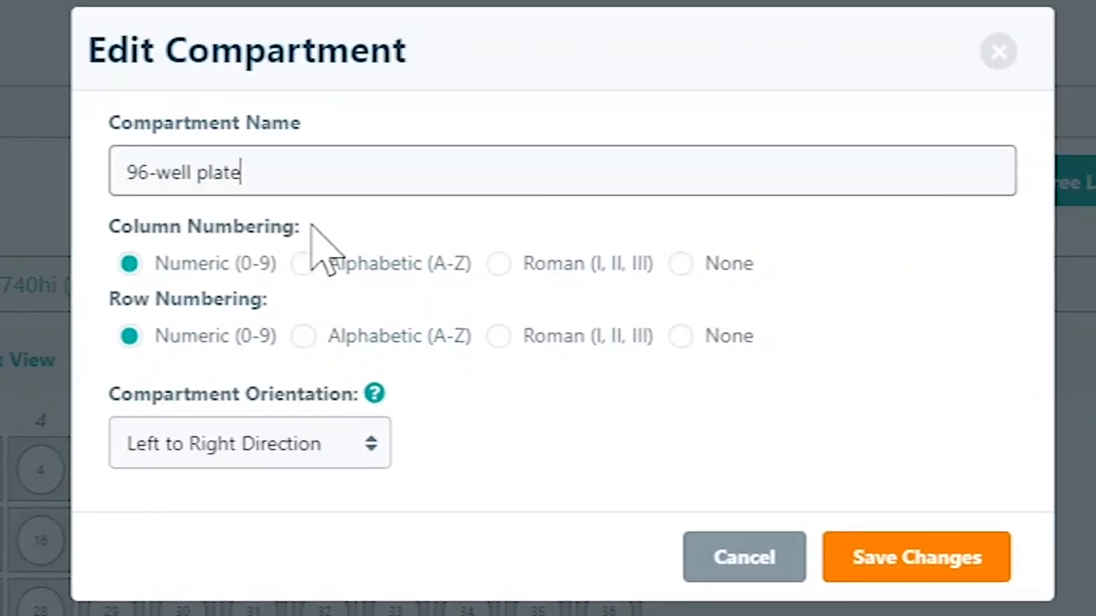
mouse_move(895, 458)
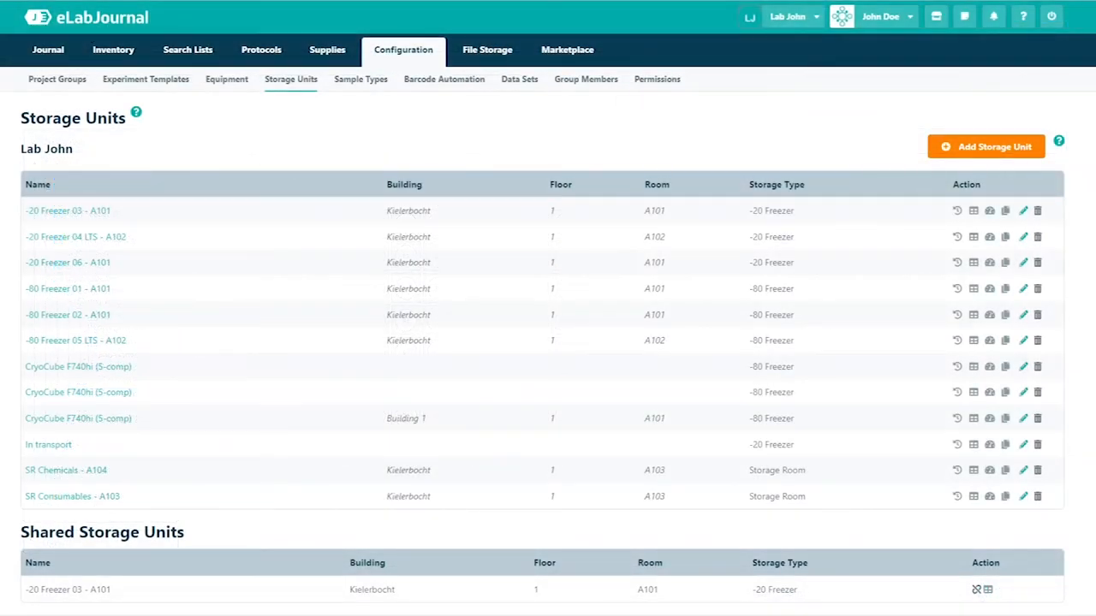
mouse_move(127, 164)
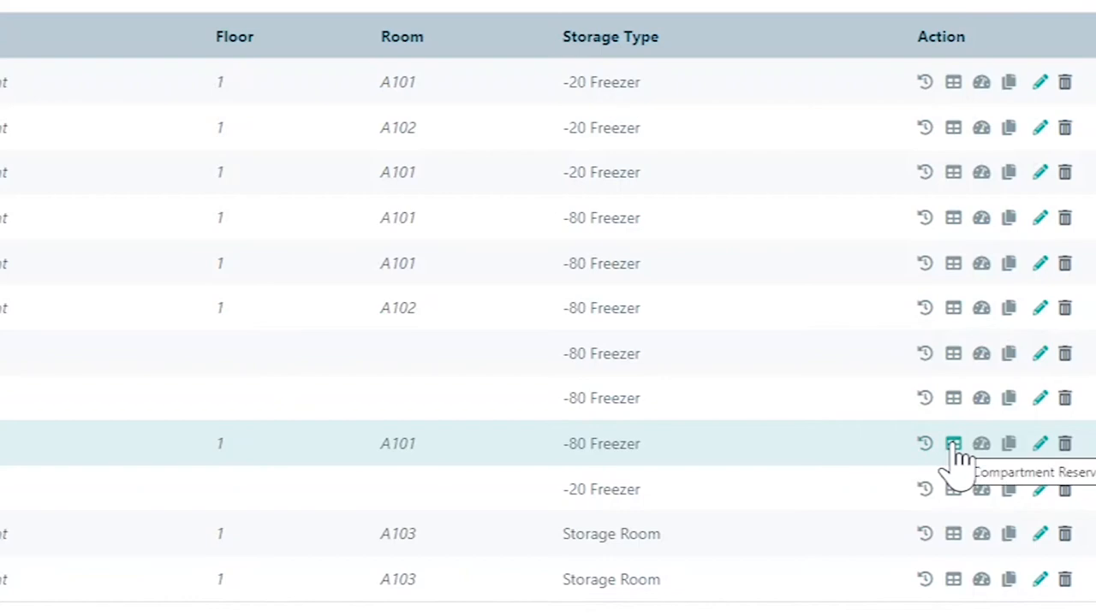
Open compartment reservations for the CryoCube F740hi (5-comp) freezer in A101
left_click(953, 443)
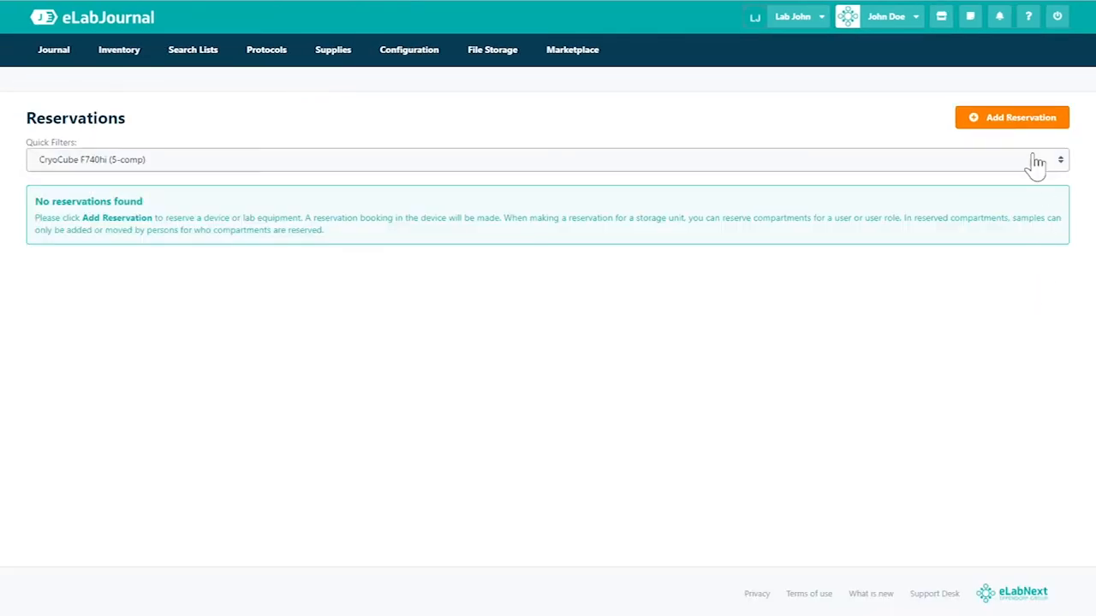
Permanently reserve Side Access Rack A in Compartment 1 for the PhD Student role
left_click(1012, 117)
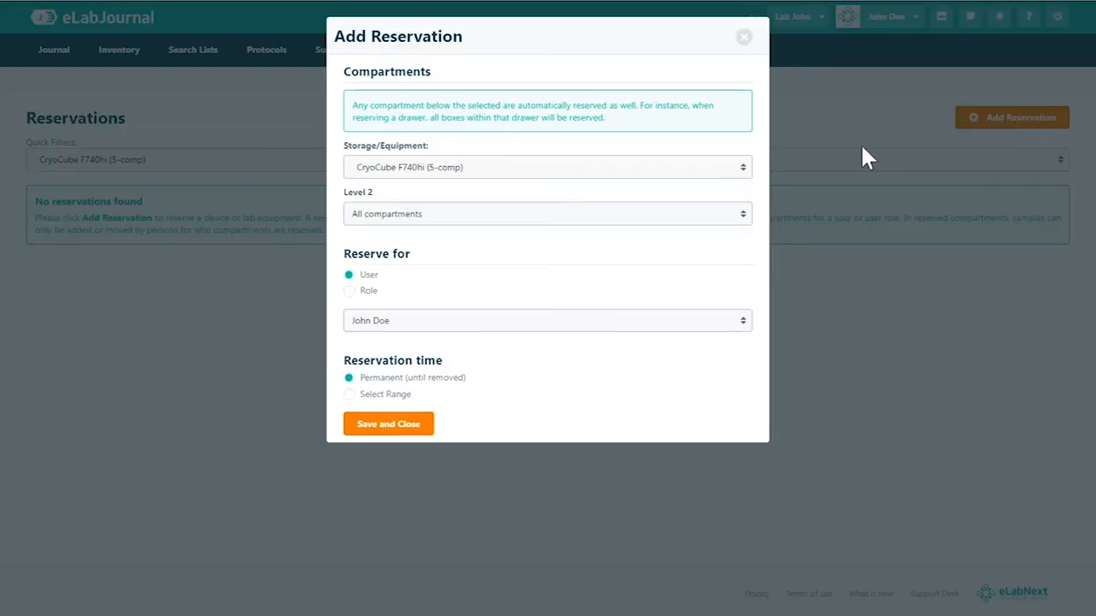
left_click(548, 213)
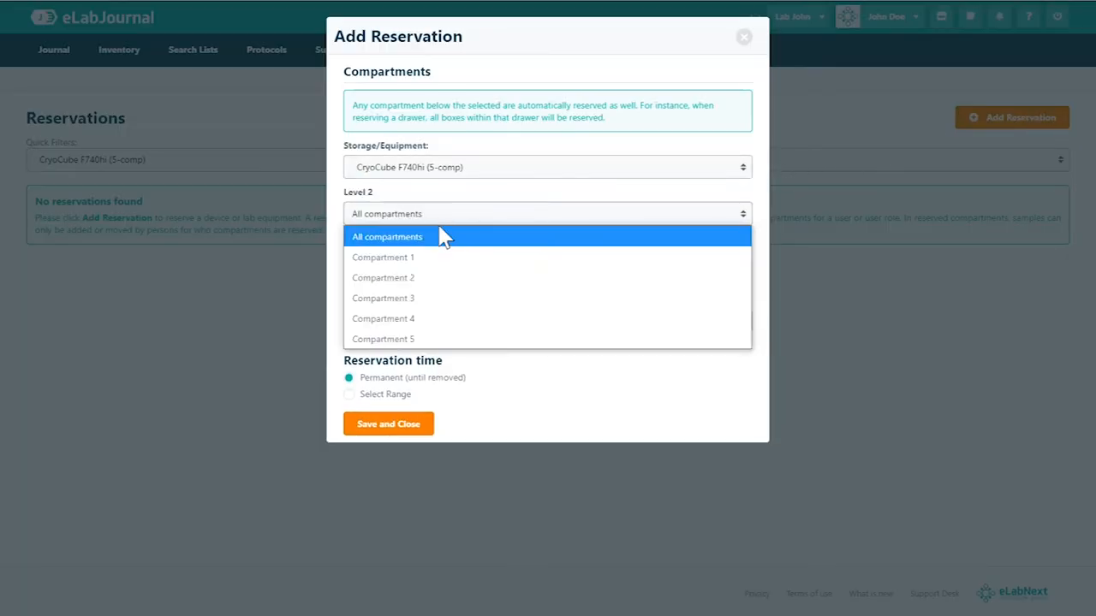
left_click(383, 256)
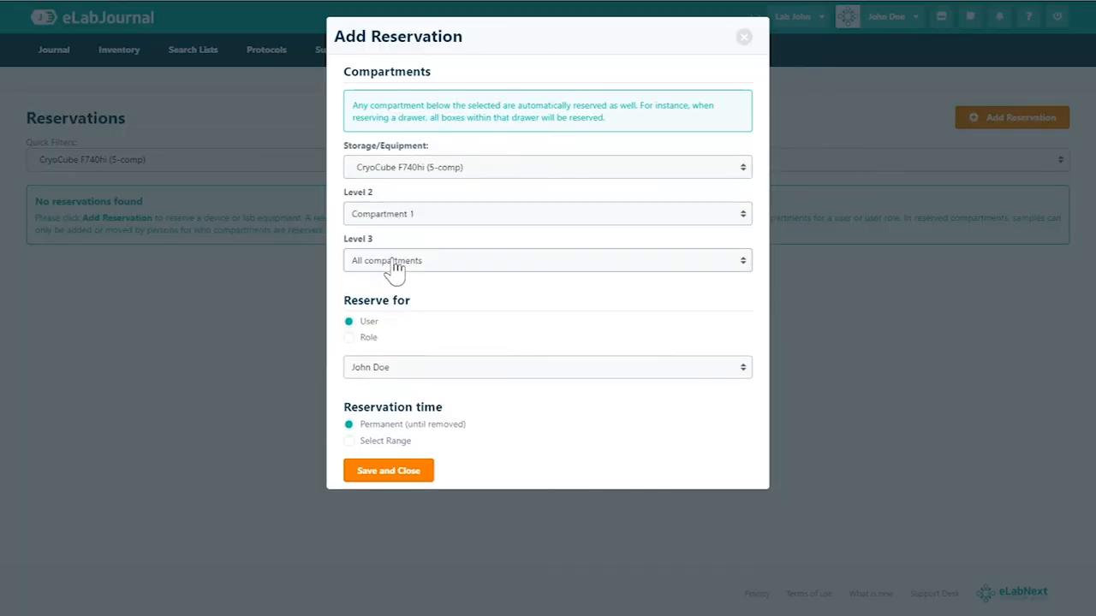
left_click(547, 261)
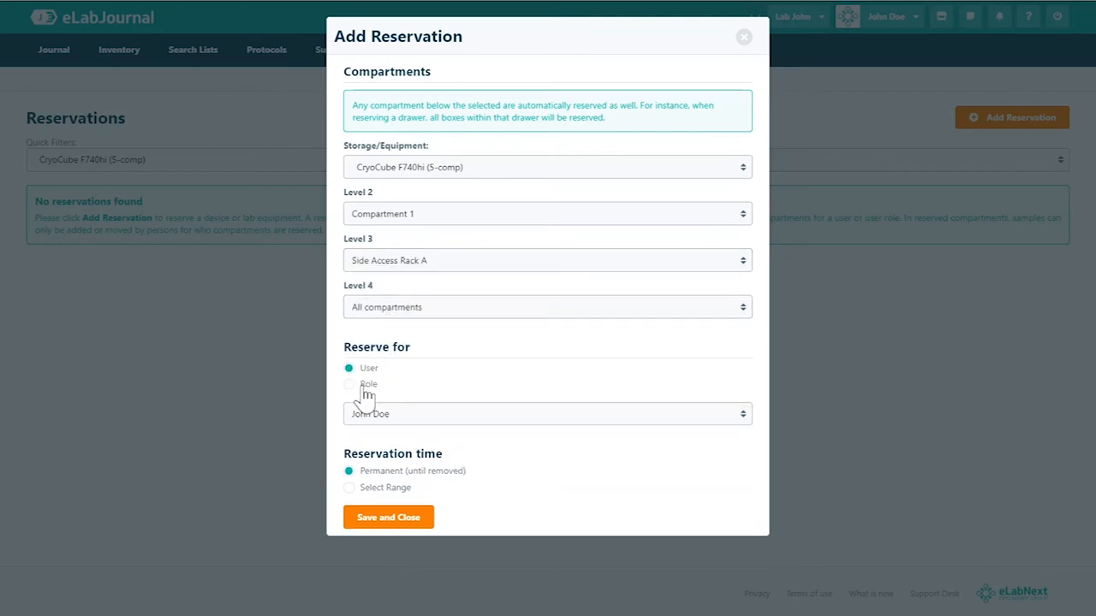
left_click(348, 383)
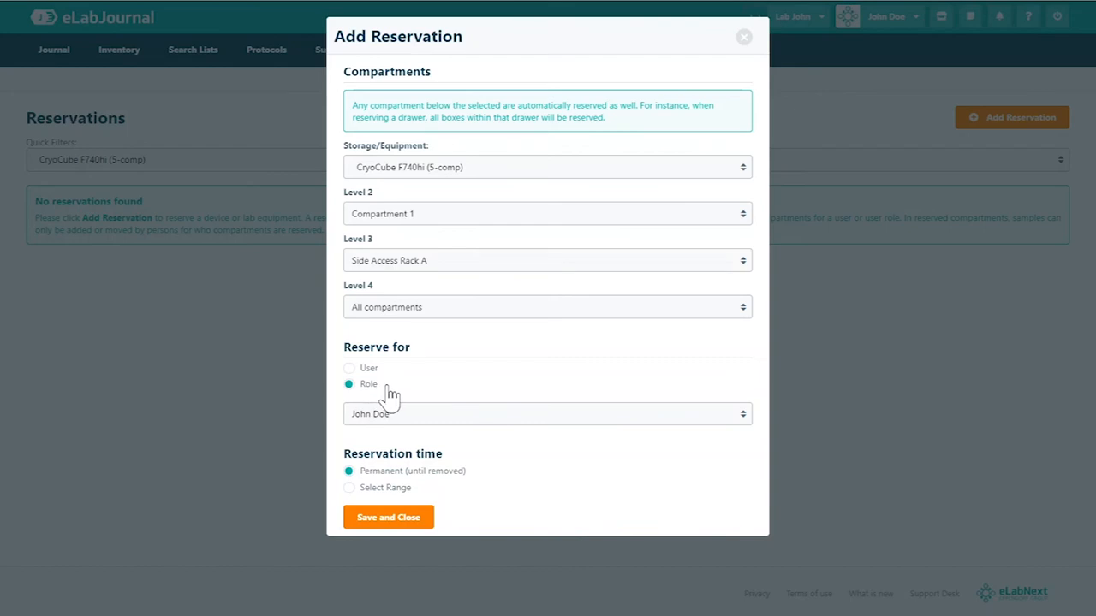
left_click(547, 413)
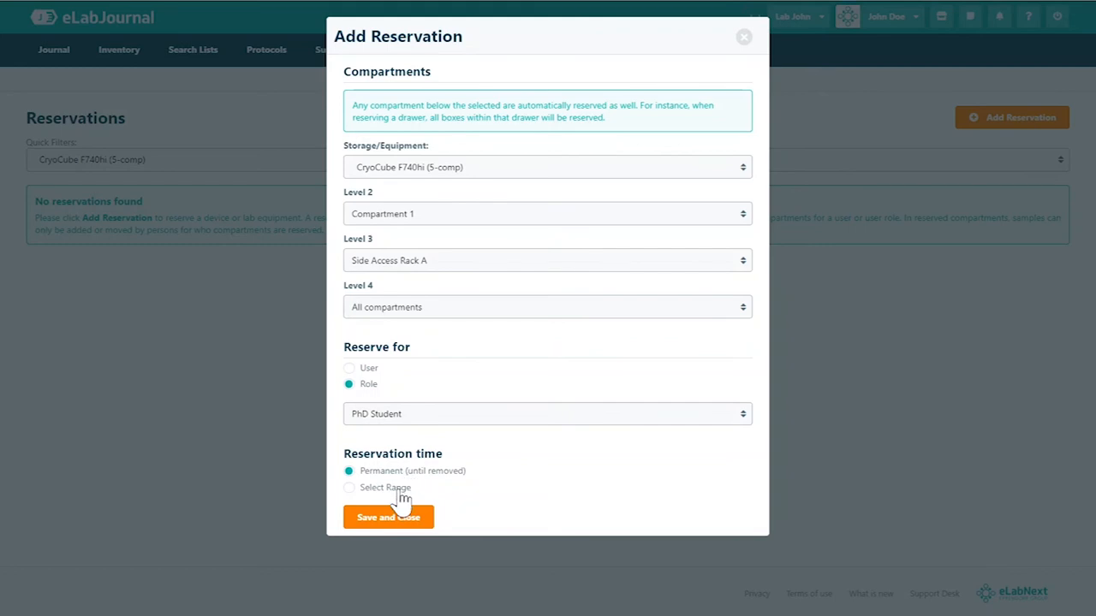
mouse_move(411, 526)
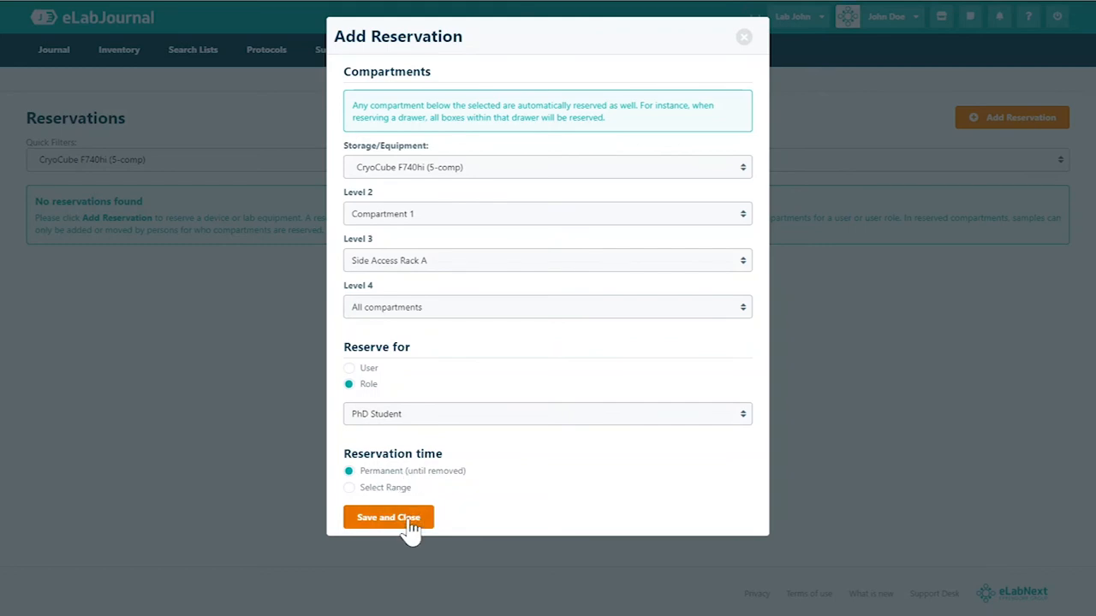
left_click(388, 517)
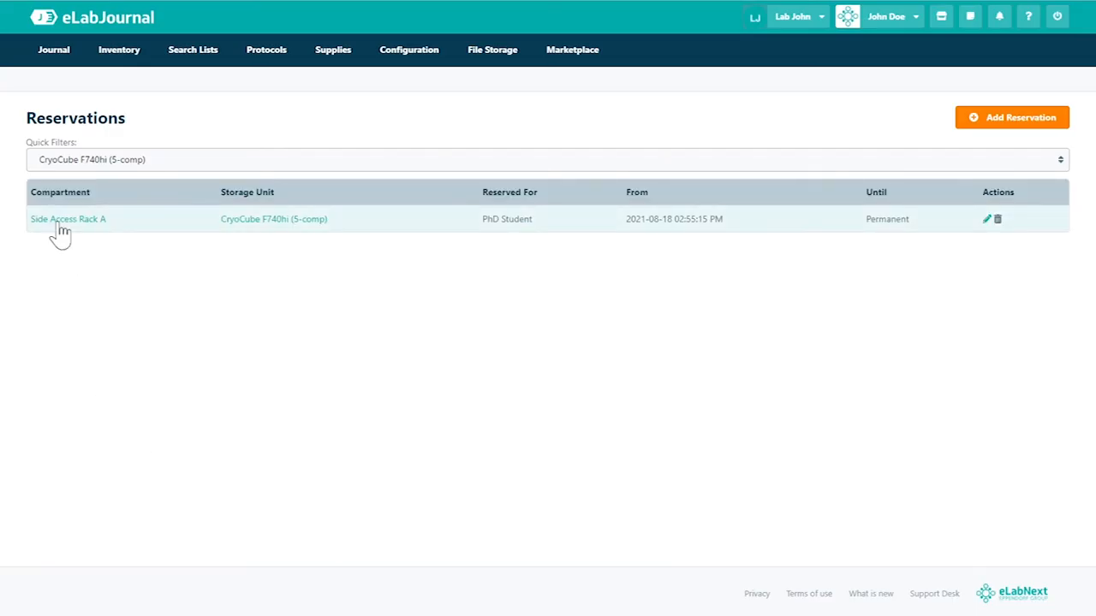
mouse_move(67, 219)
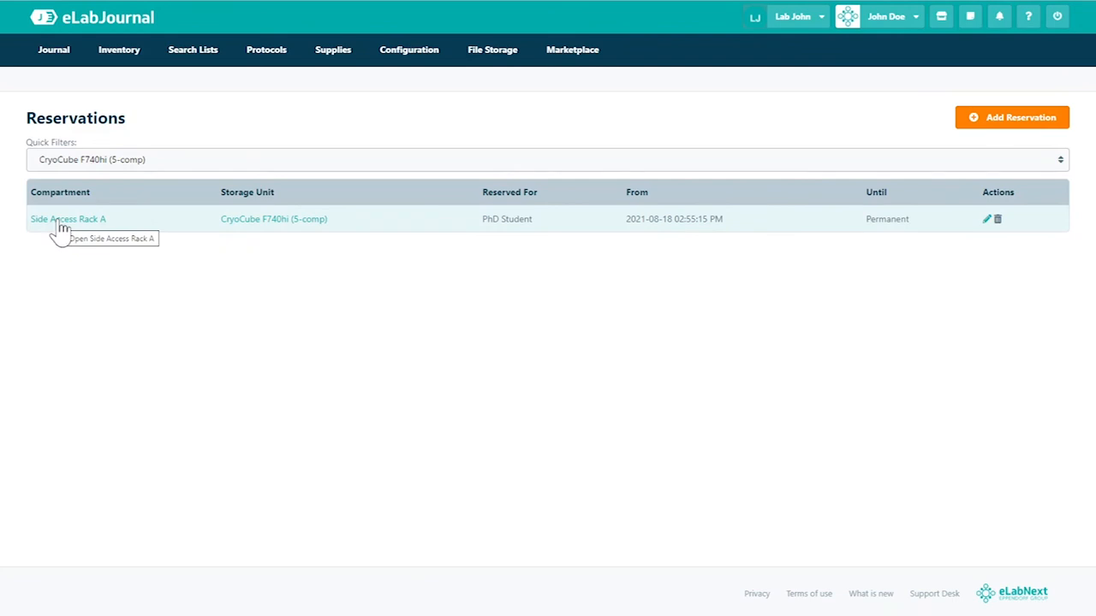
left_click(408, 49)
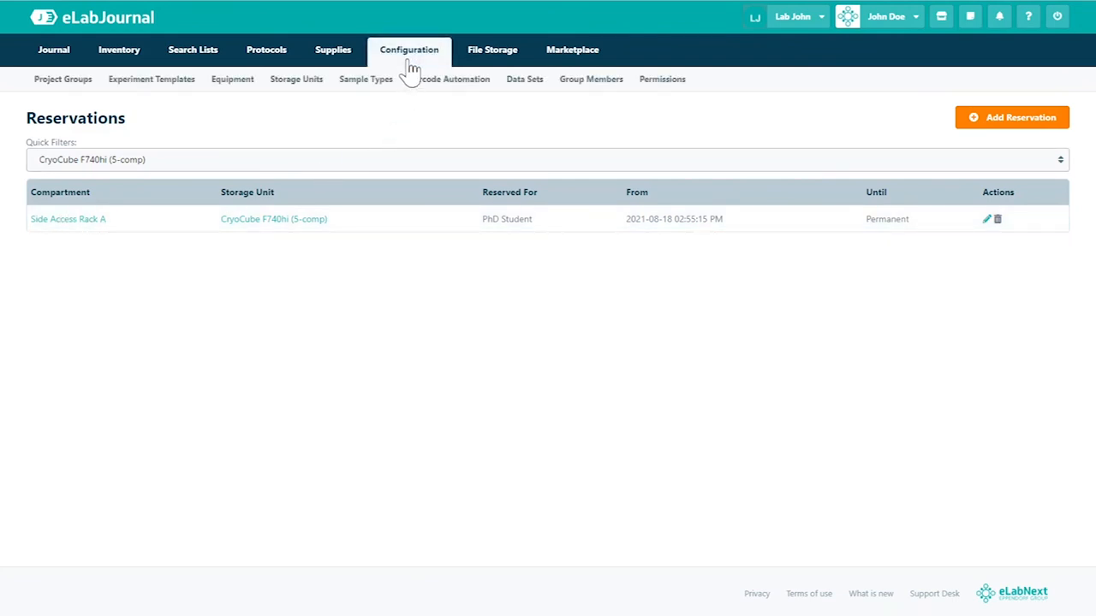
View and close the CryoCube F740hi freezer's occupancy heatmap from Storage Units
left_click(296, 79)
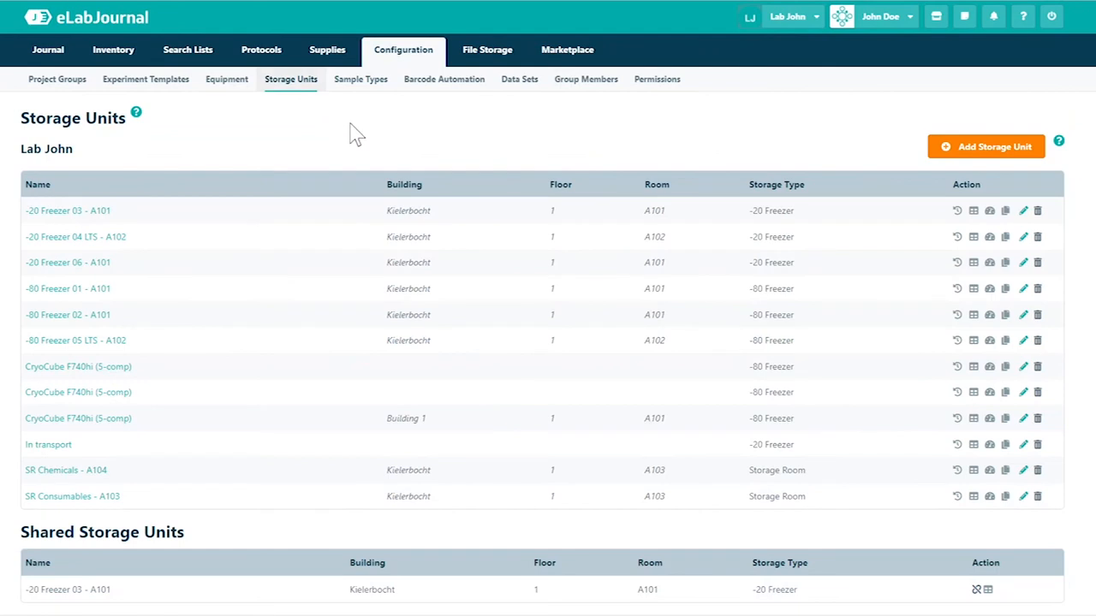
mouse_move(940, 415)
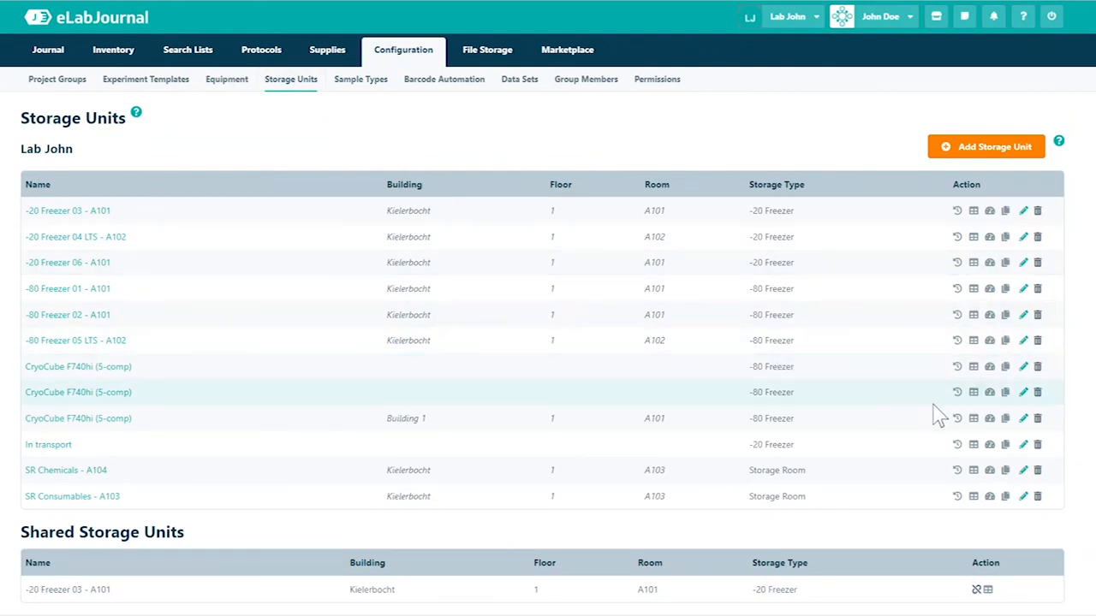
mouse_move(990, 418)
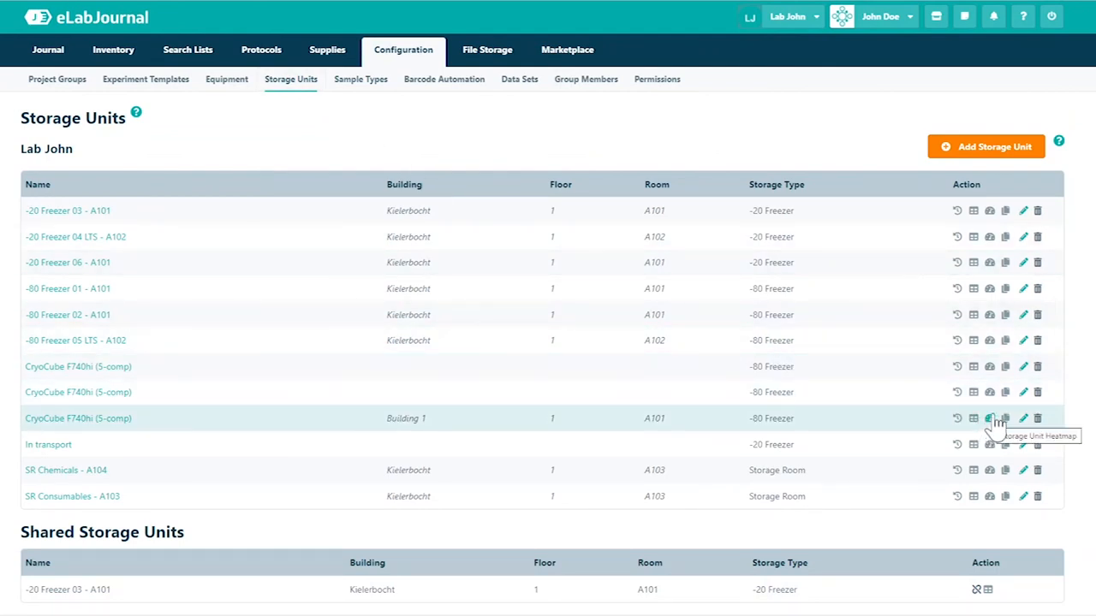
mouse_move(990, 366)
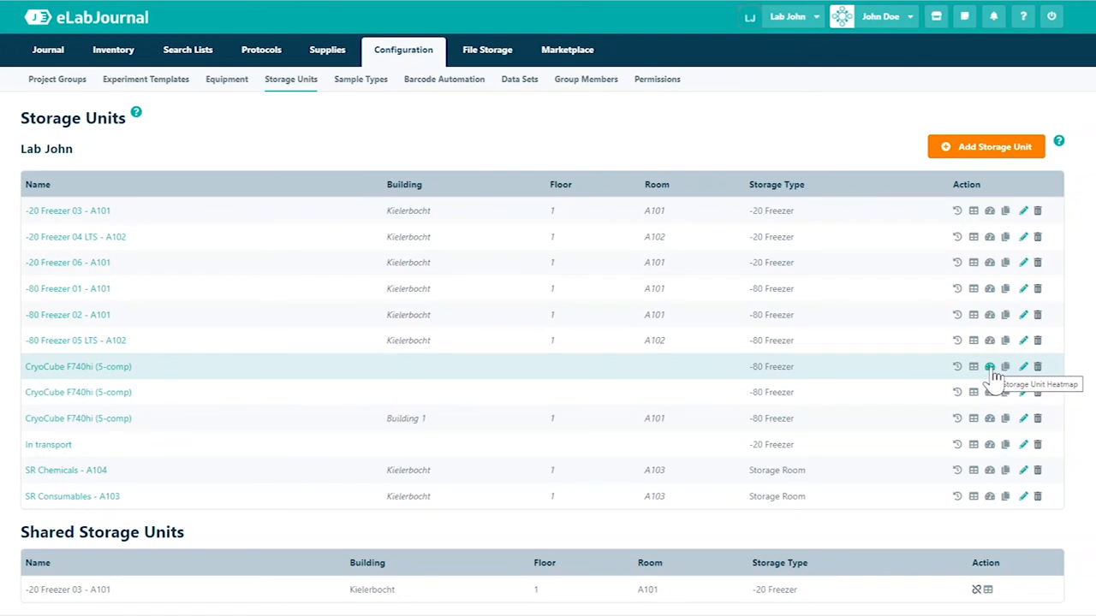
left_click(990, 366)
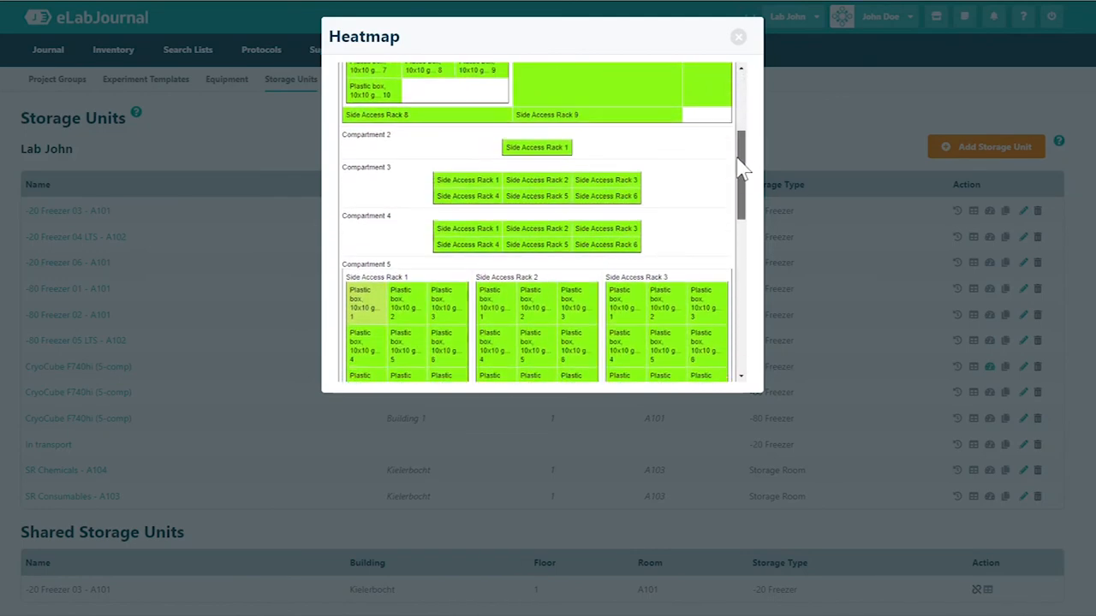
scroll("down", 3)
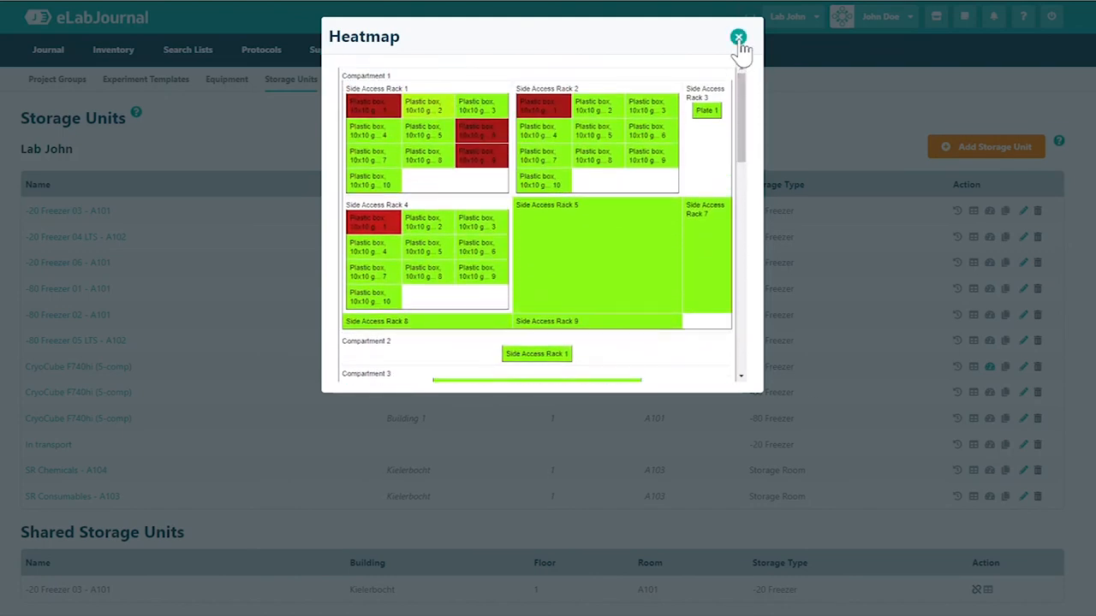
left_click(738, 37)
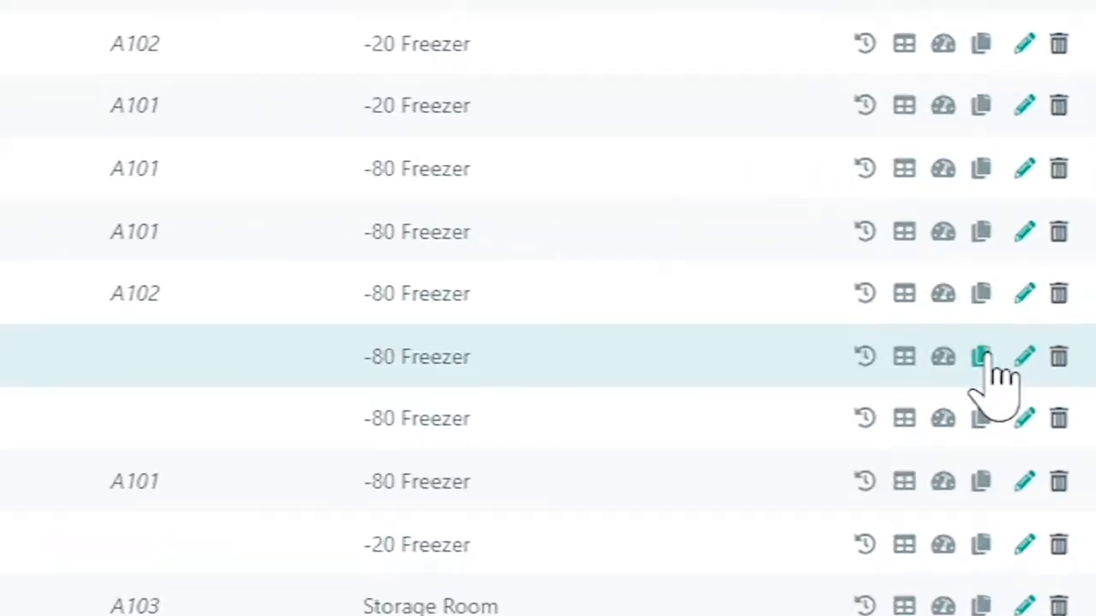
Duplicate the CryoCube F740hi freezer, remove 'Copy' from its name, and save
left_click(980, 357)
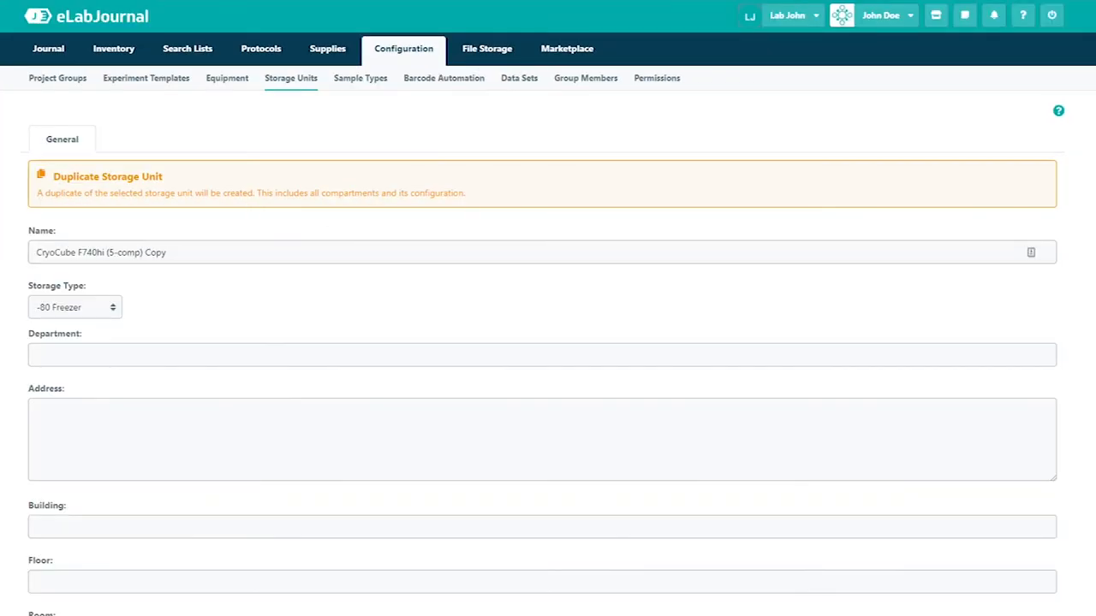
double_click(162, 252)
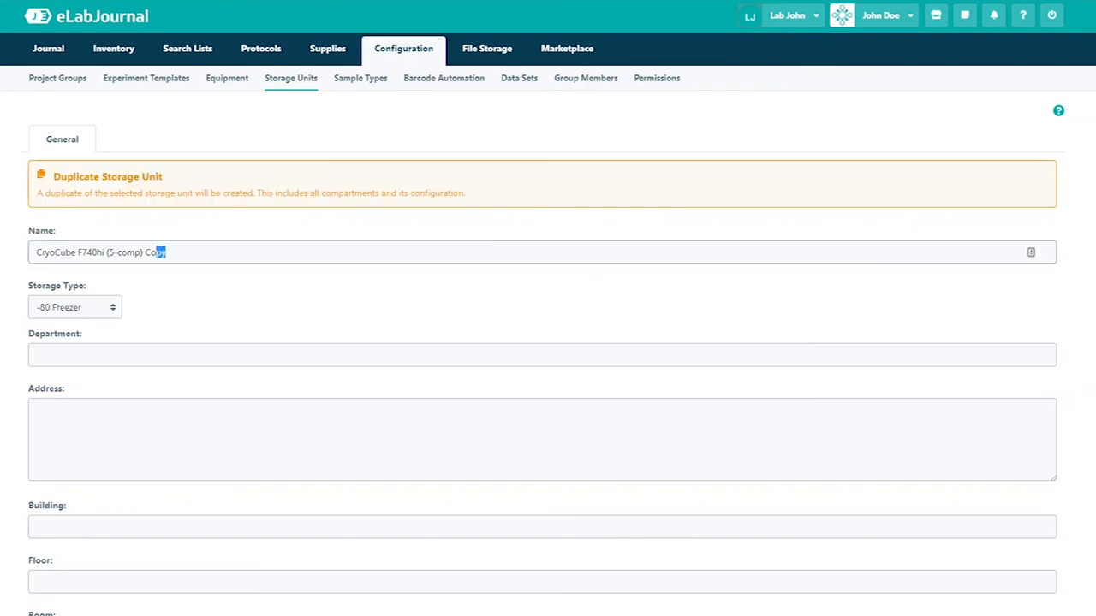
scroll("down", 3)
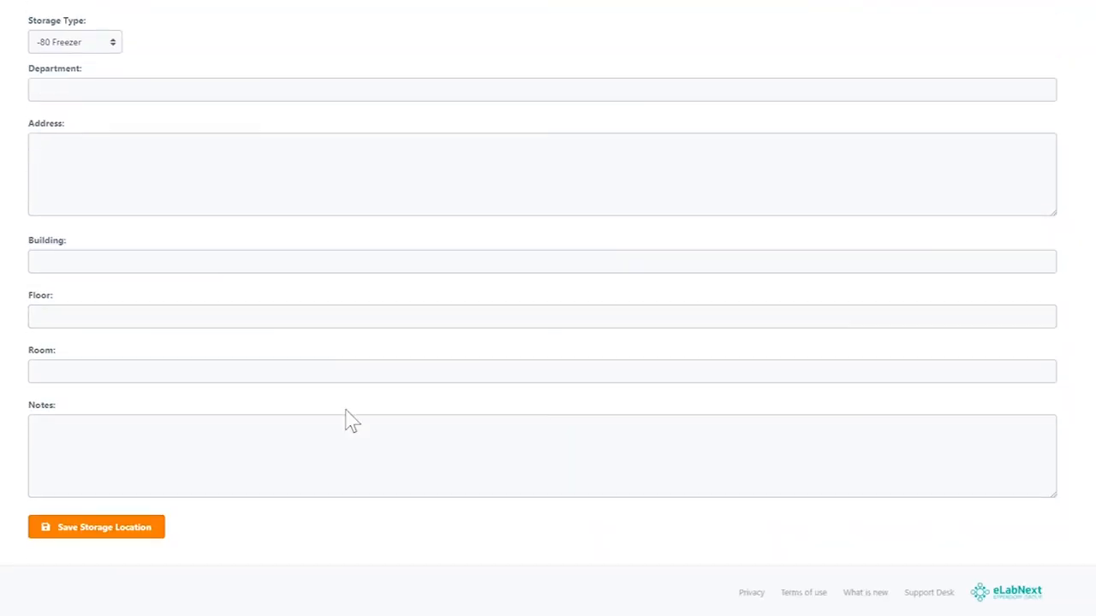
left_click(96, 526)
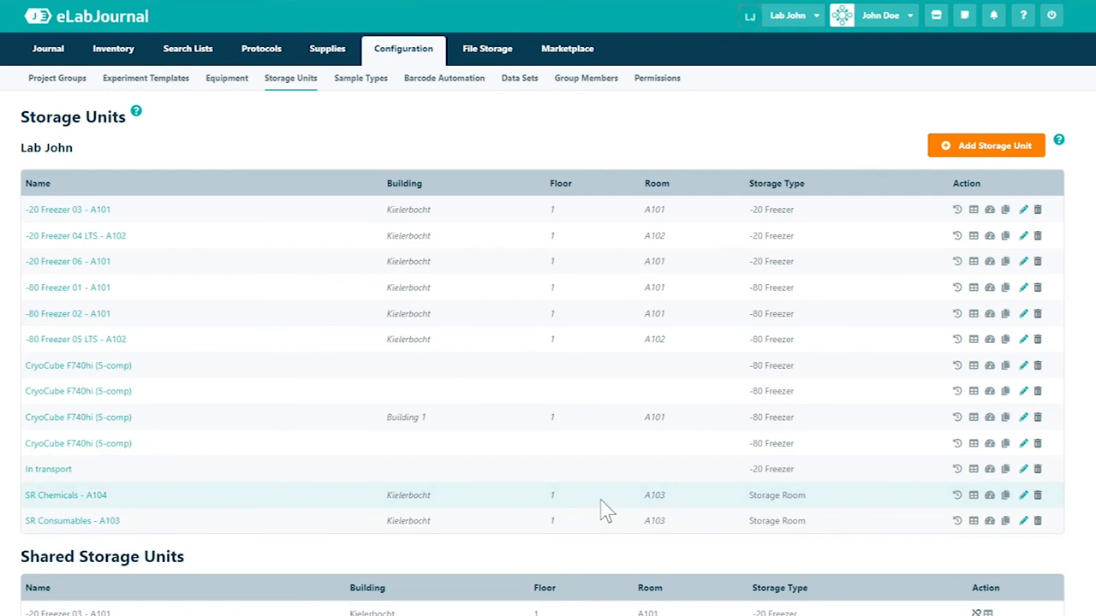
mouse_move(989, 409)
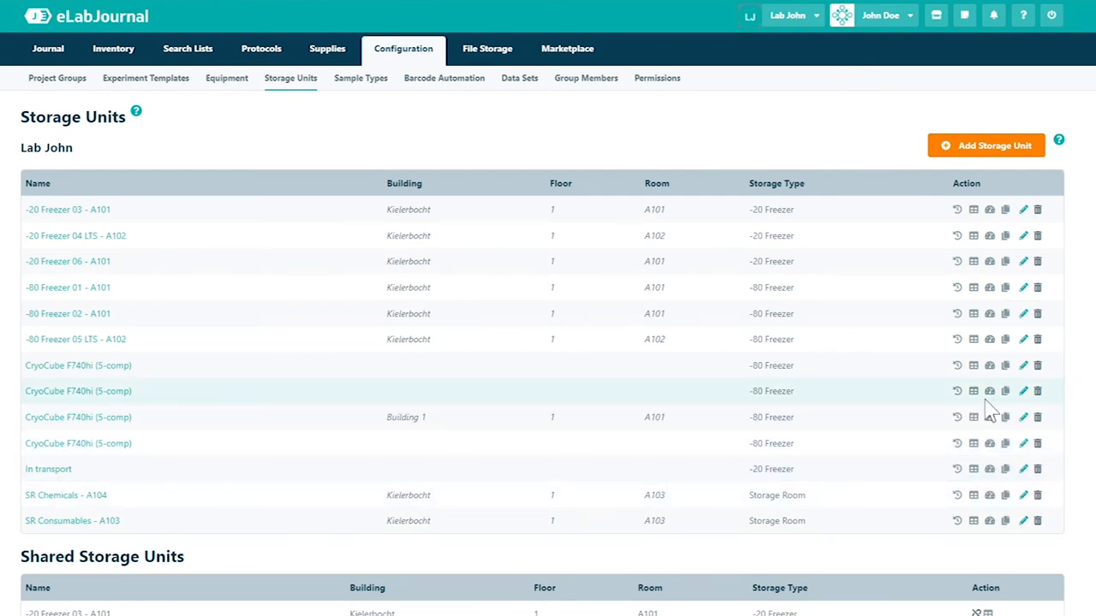